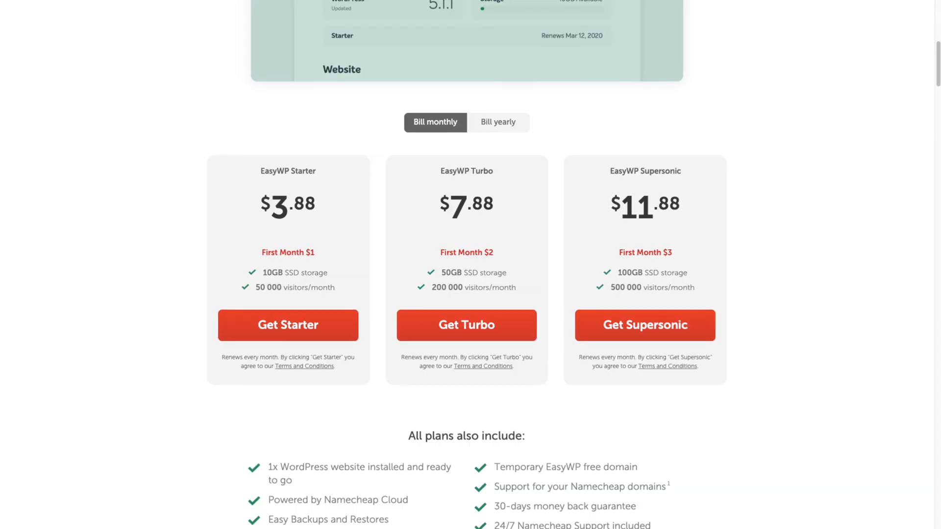
# Choose Get Starter on the EasyWP pricing page to reach the new-website form
pyautogui.click(498, 121)
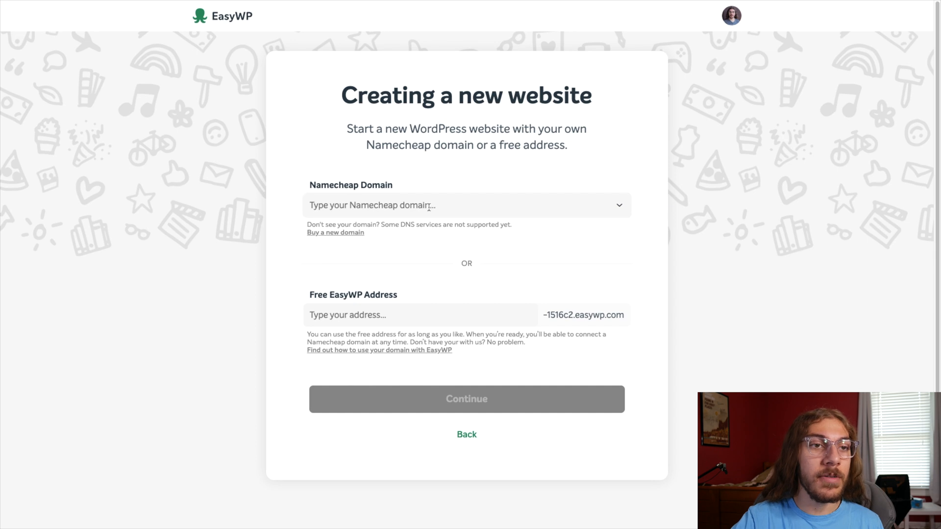
# Enter the free address christiantaylor-1516c2.easywp.com via autofill and continue to confirmation
pyautogui.click(466, 205)
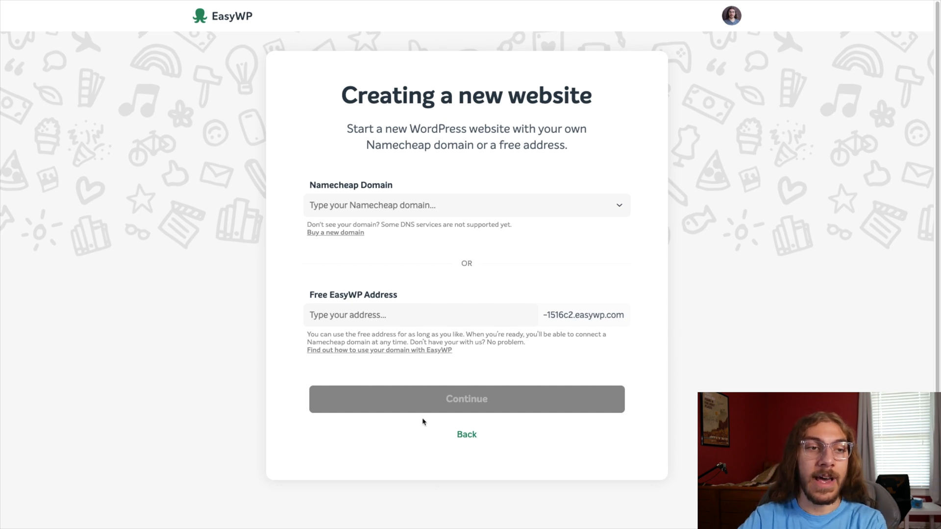
pyautogui.click(421, 314)
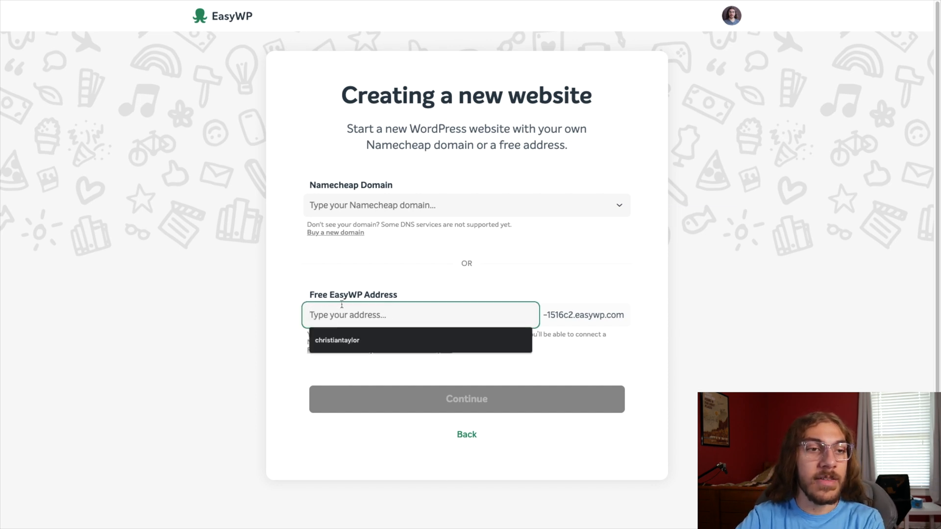
pyautogui.click(337, 340)
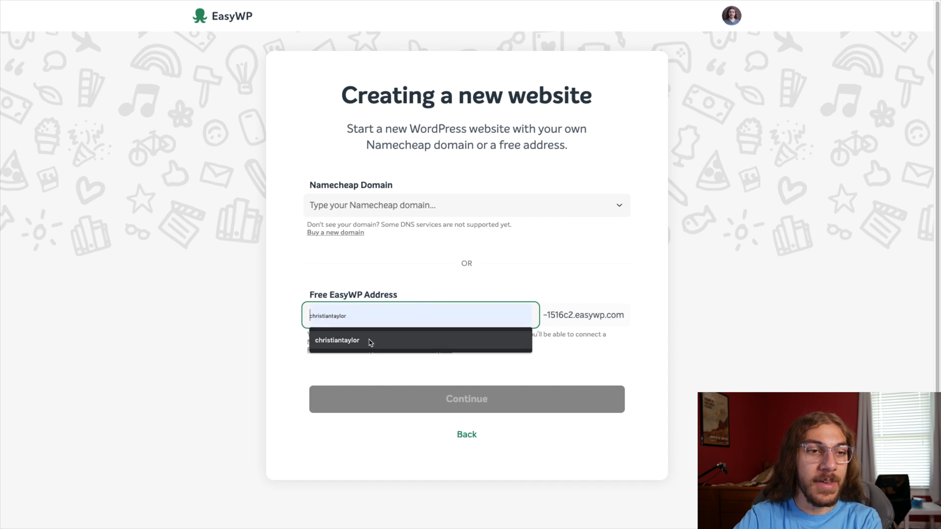
pyautogui.click(337, 340)
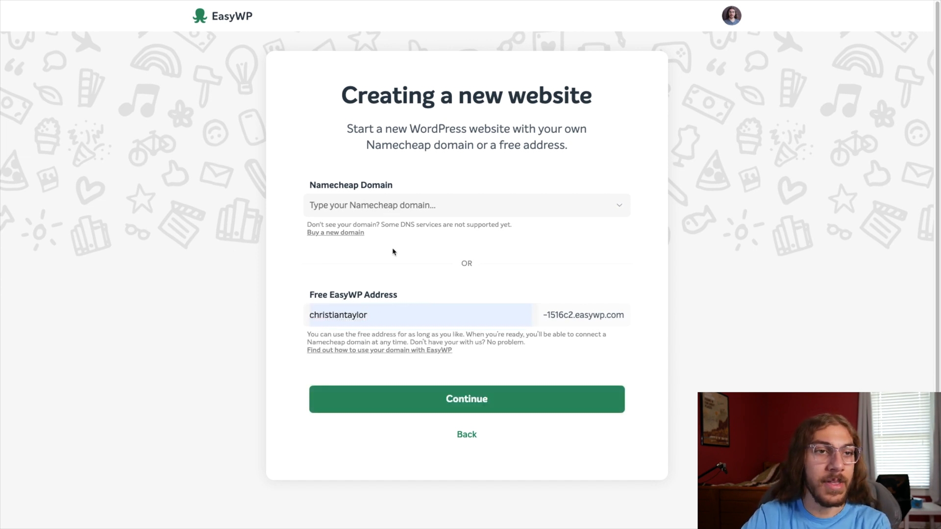
pyautogui.click(421, 314)
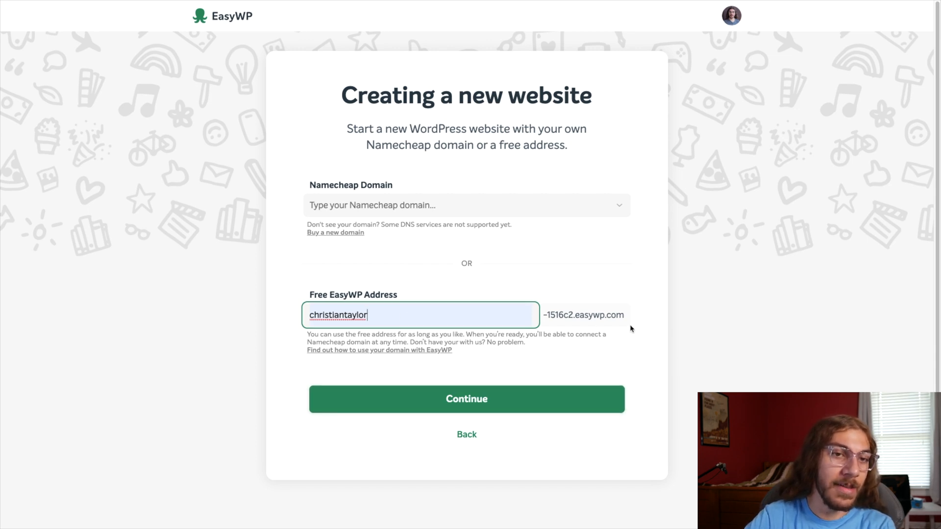
pyautogui.click(466, 399)
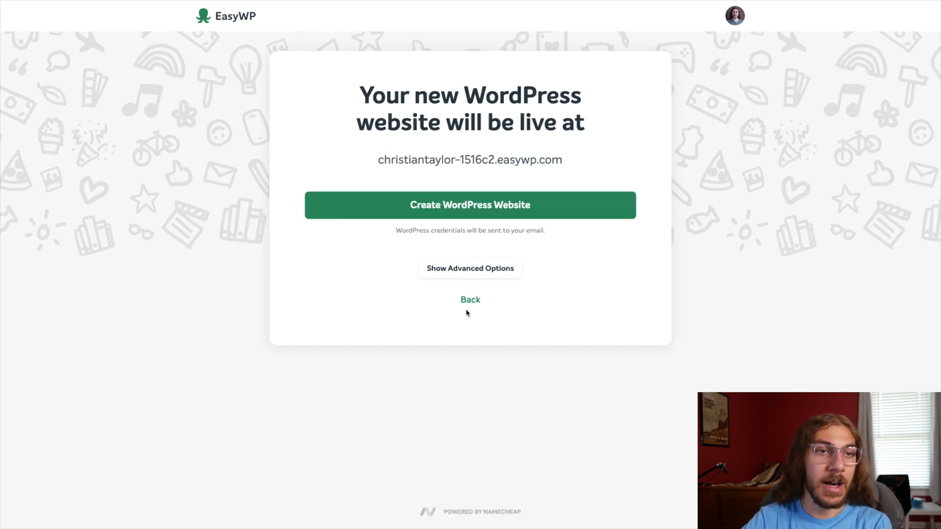
pyautogui.moveTo(373, 79)
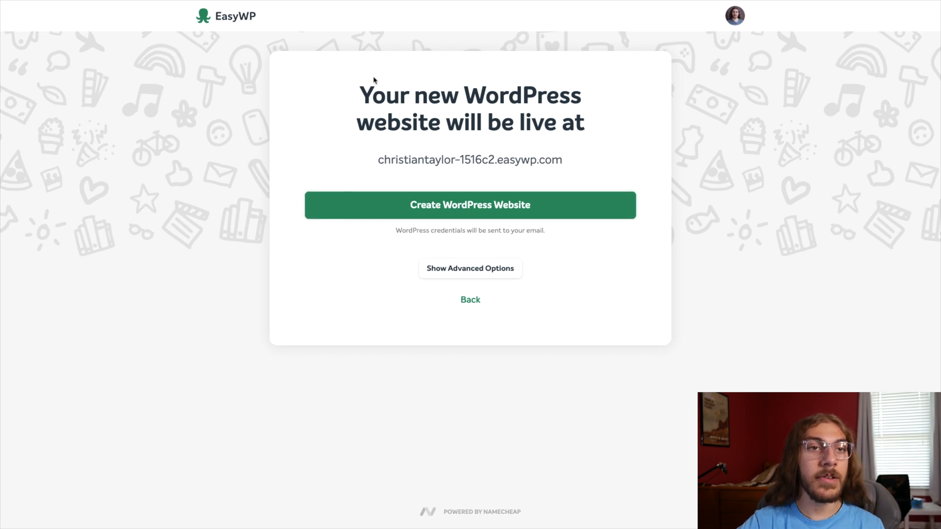
pyautogui.moveTo(590, 183)
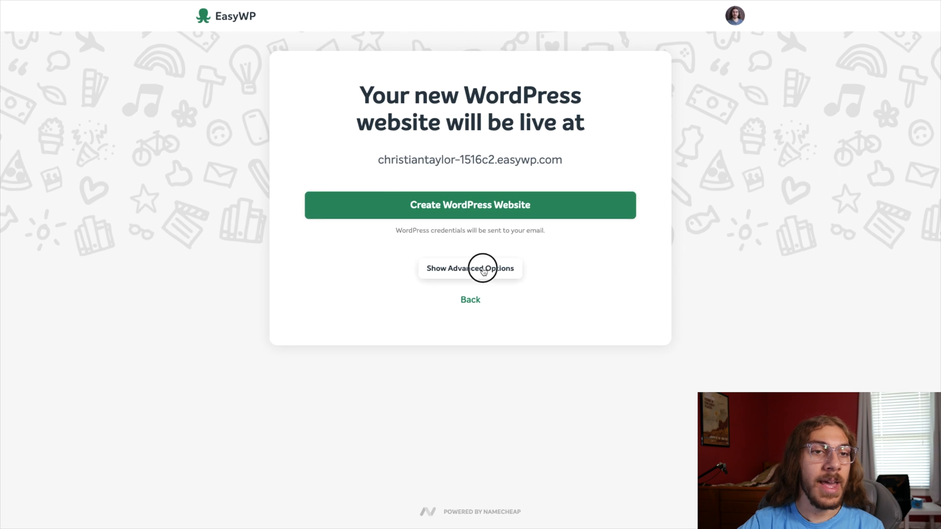
# Review the advanced WordPress settings and create the WordPress website
pyautogui.click(469, 269)
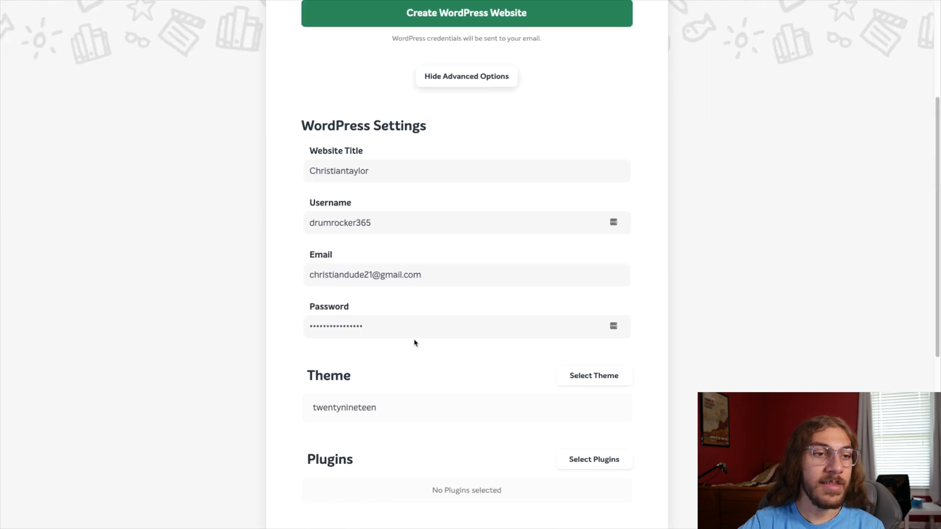
pyautogui.scroll(-3)
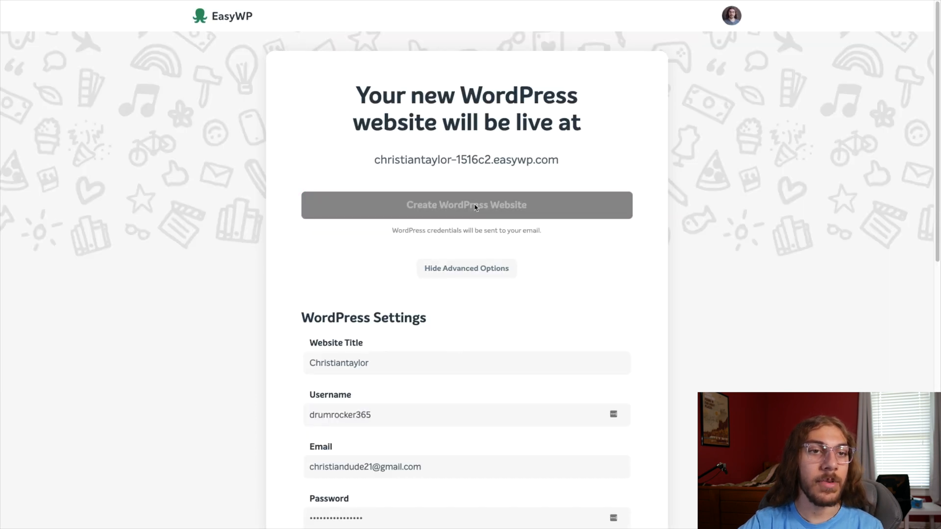
pyautogui.click(467, 204)
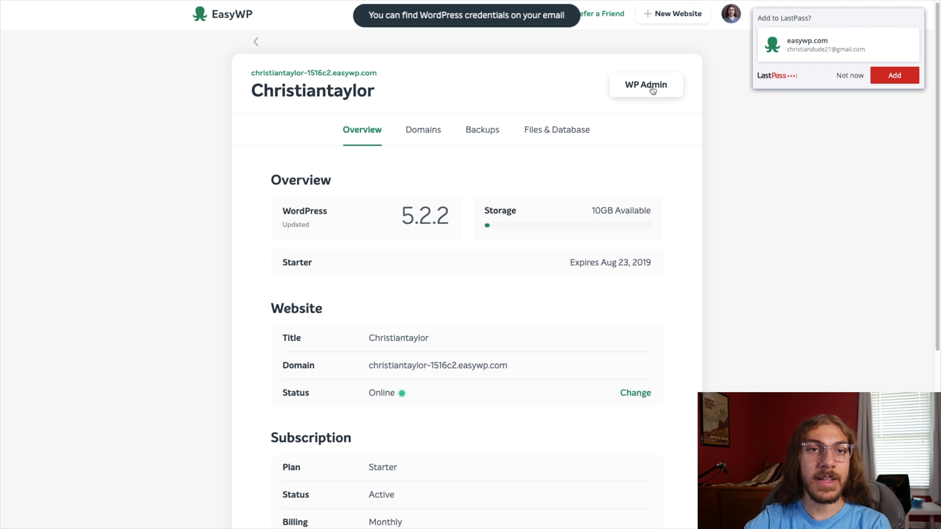
# Open the new site's WP Admin dashboard from the EasyWP overview
pyautogui.click(647, 85)
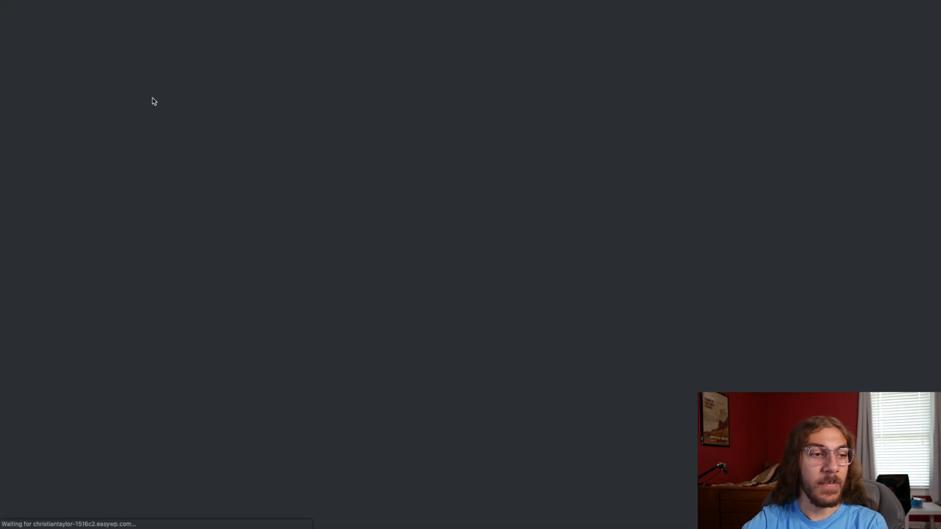
pyautogui.moveTo(210, 81)
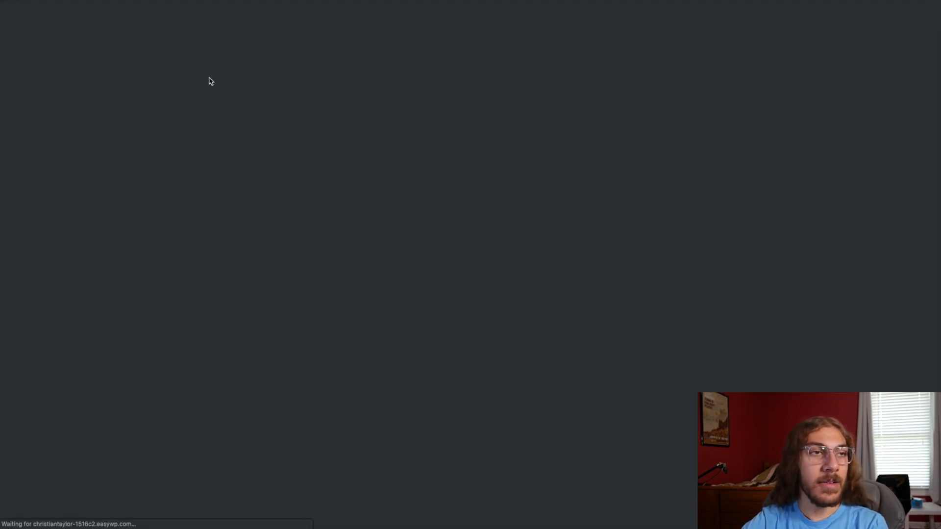
pyautogui.click(110, 6)
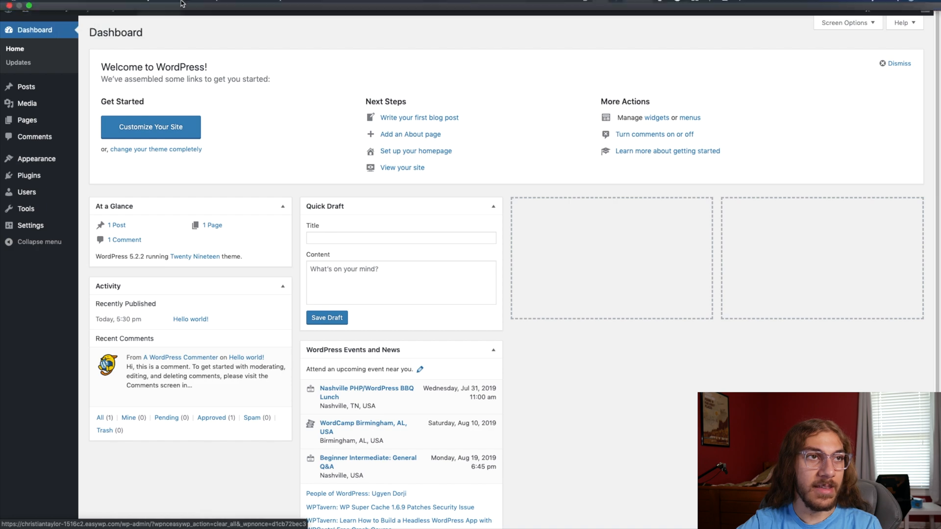
pyautogui.click(111, 6)
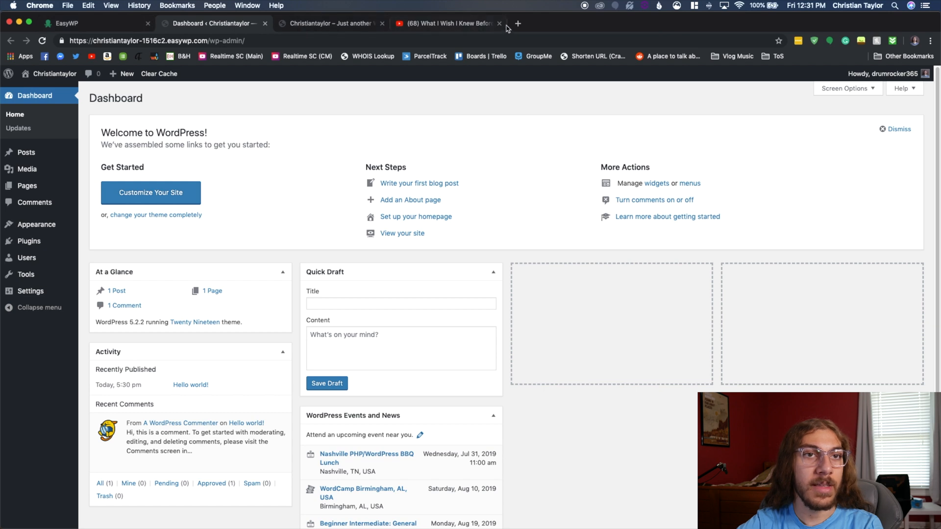
# View the live front page with its Hello world! post, then return to the Dashboard
pyautogui.click(327, 23)
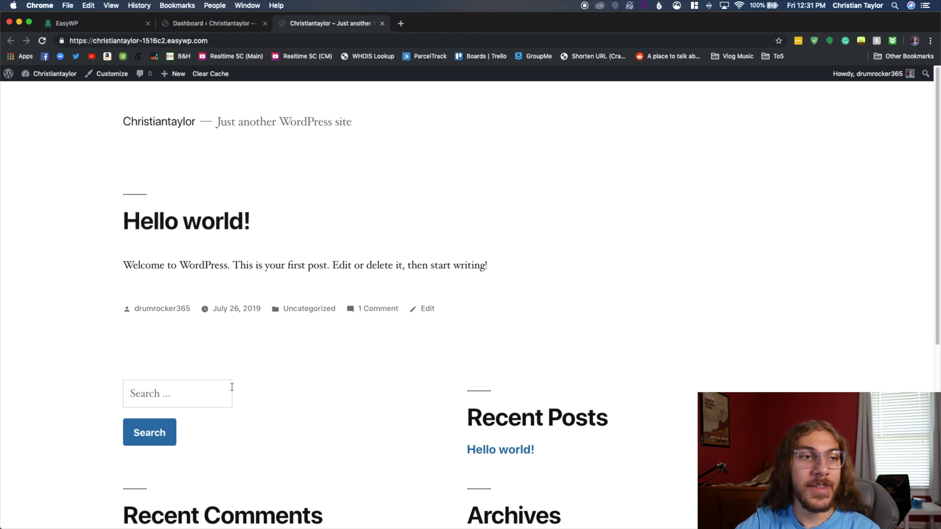
pyautogui.scroll(-3)
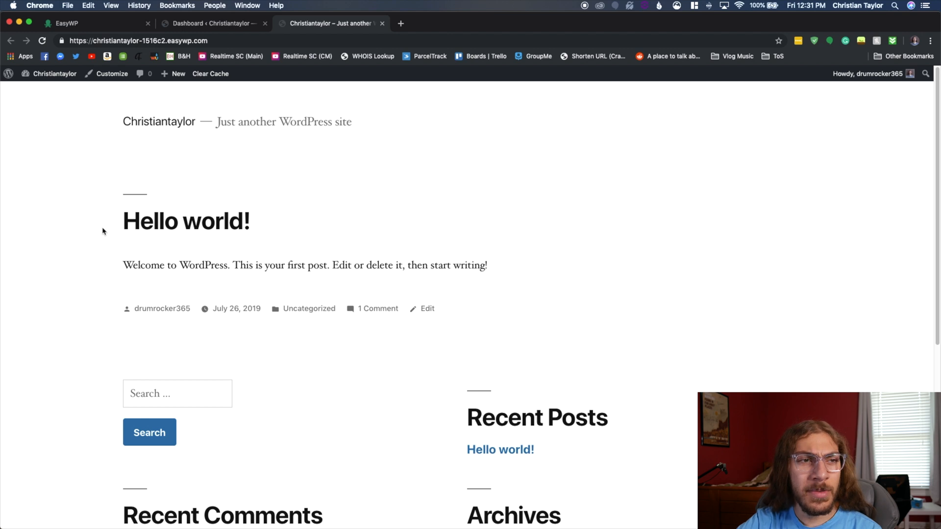
pyautogui.moveTo(329, 277)
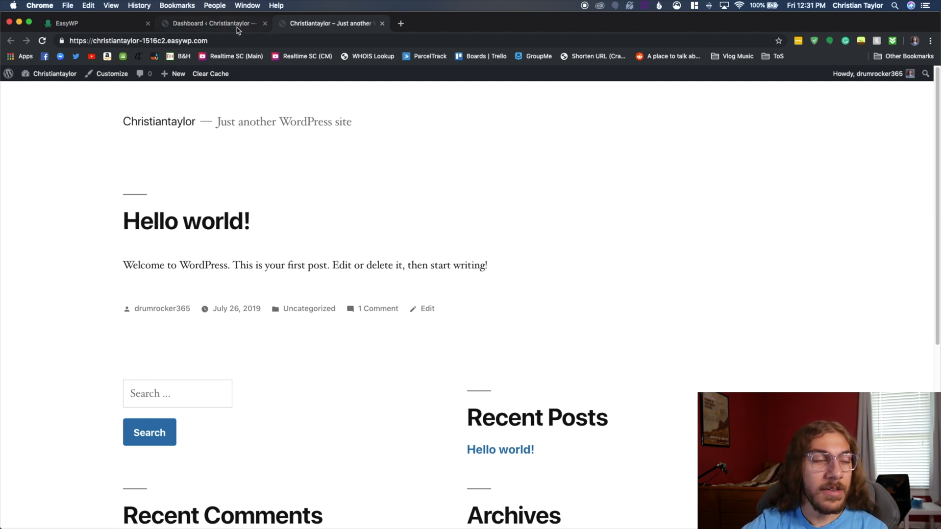
pyautogui.click(210, 24)
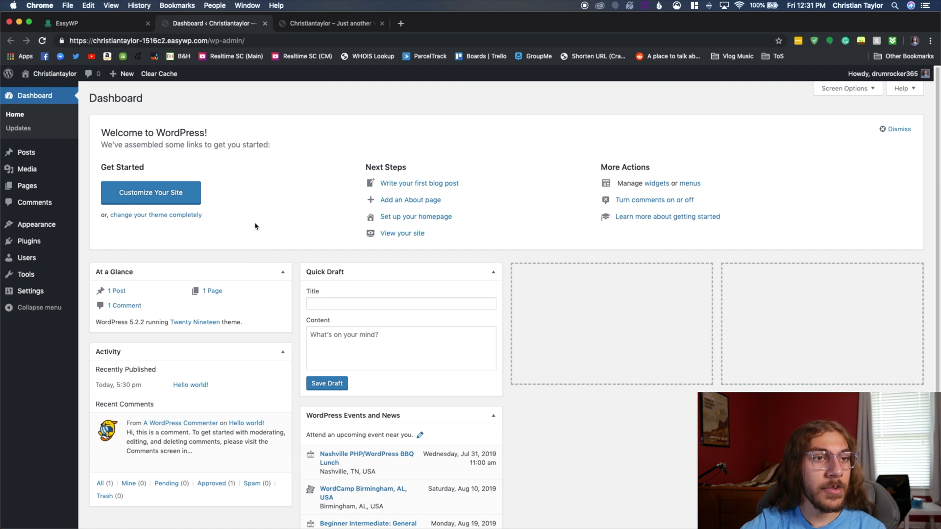
pyautogui.moveTo(300, 186)
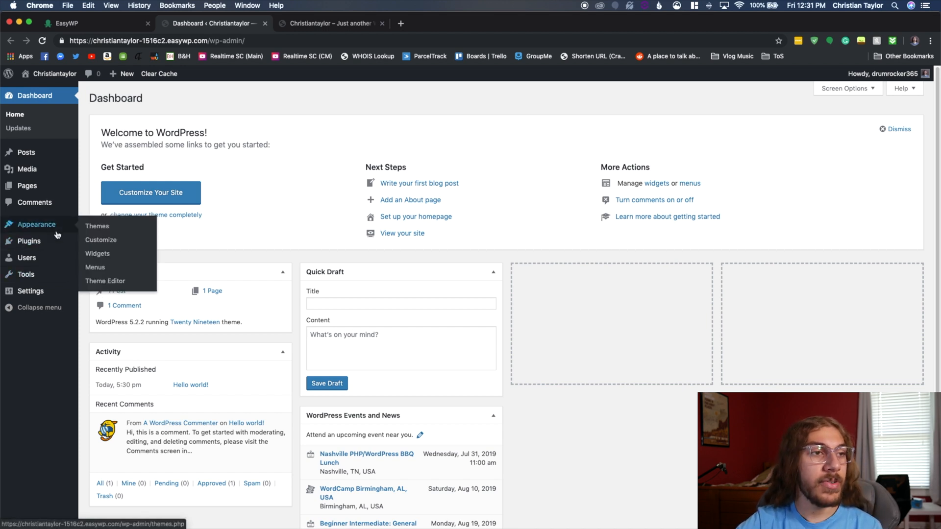
# Go to Appearance > Themes > Add New and show the Popular theme listing
pyautogui.click(97, 225)
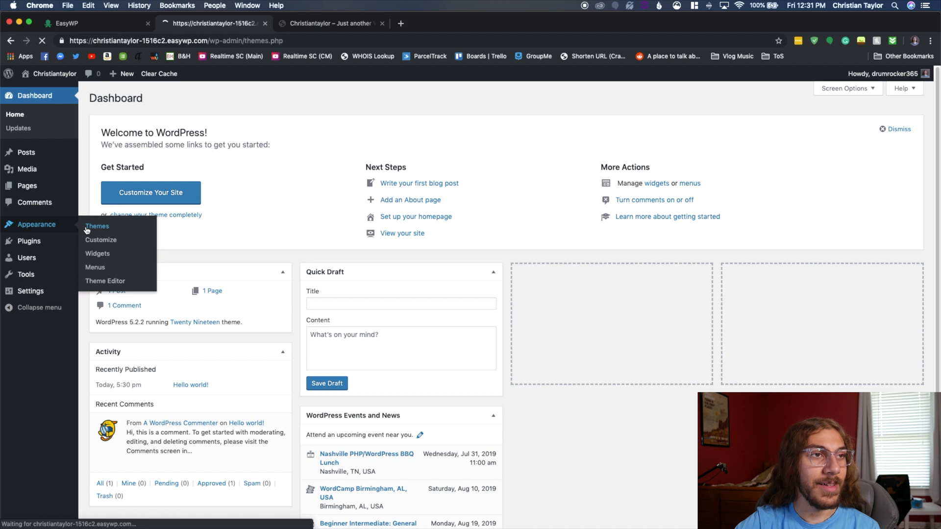
pyautogui.click(97, 227)
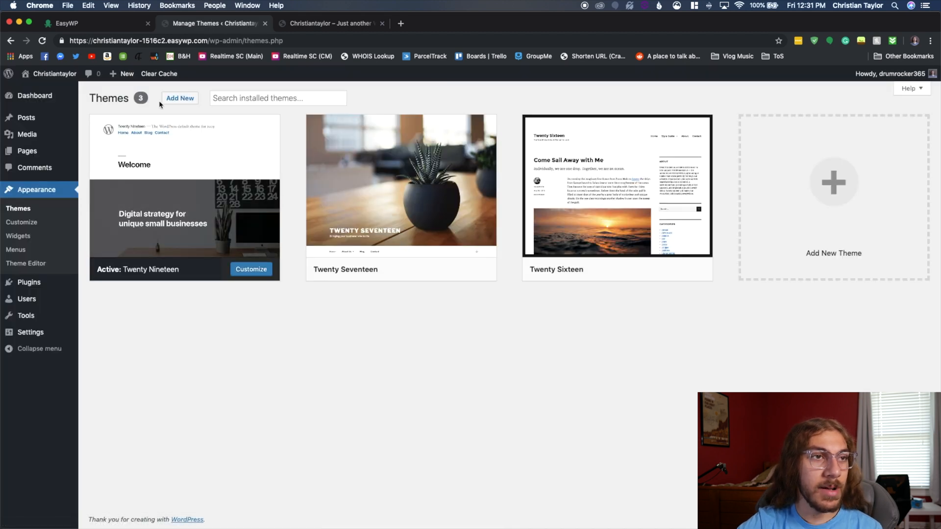
pyautogui.click(178, 98)
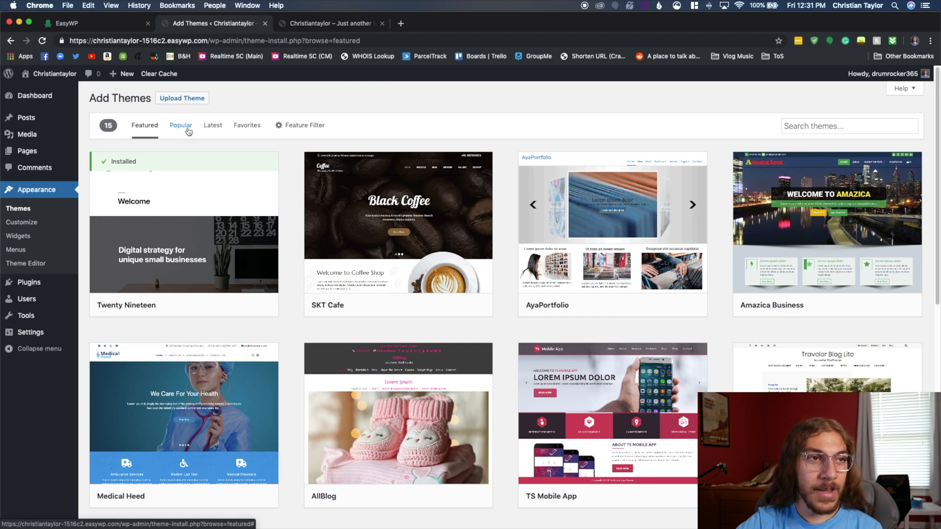
pyautogui.click(181, 125)
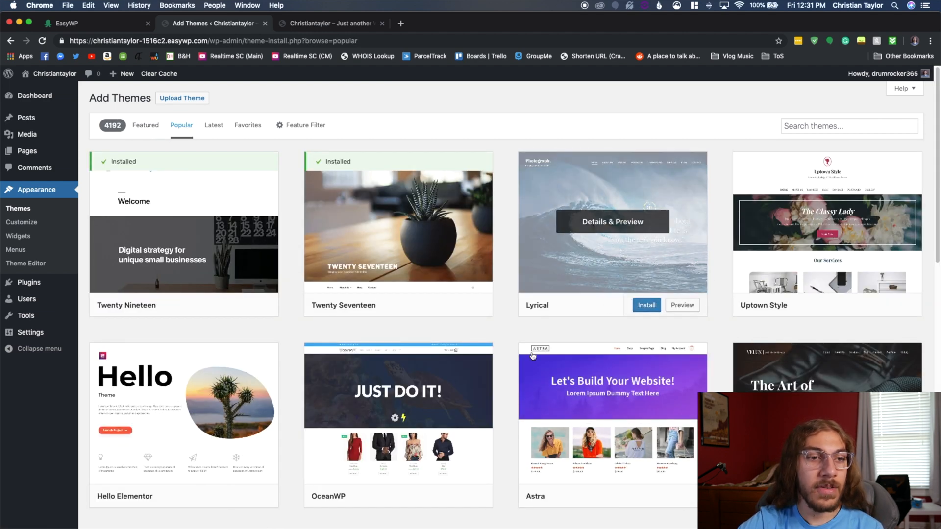
# Scroll the Popular themes until the Neve card is visible
pyautogui.scroll(-3)
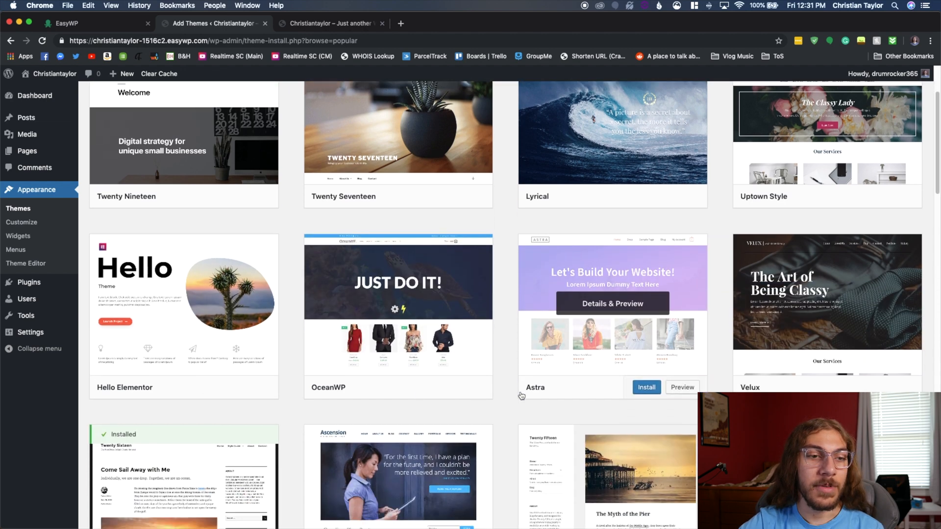
pyautogui.scroll(-3)
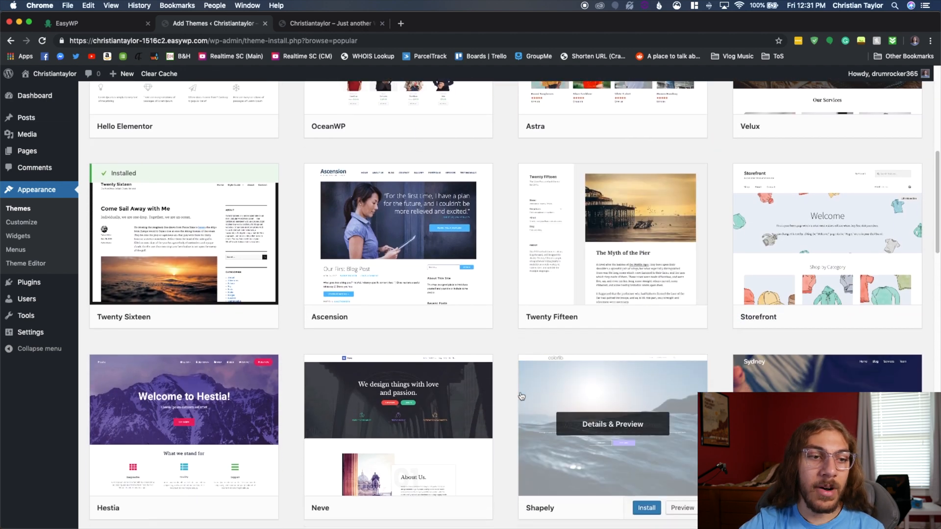
pyautogui.scroll(-3)
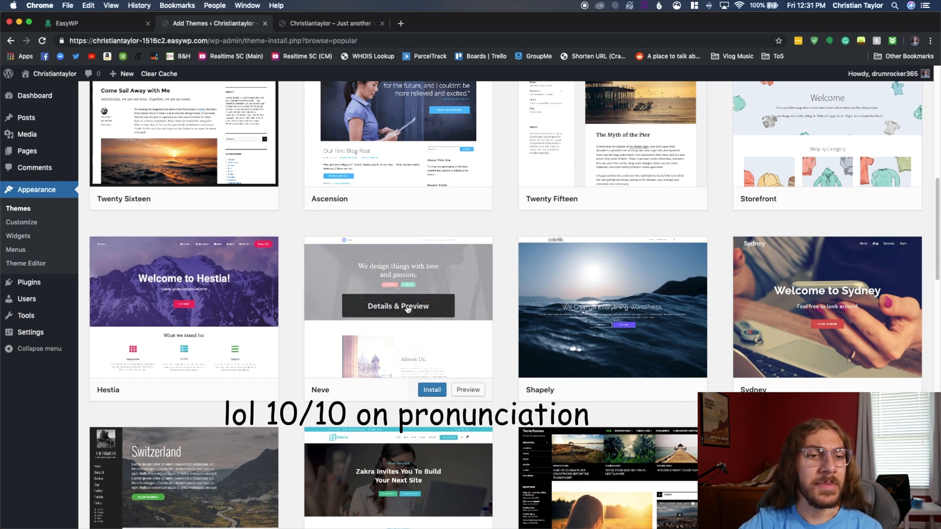
# Install the Neve theme and activate it once it shows Installed
pyautogui.click(431, 390)
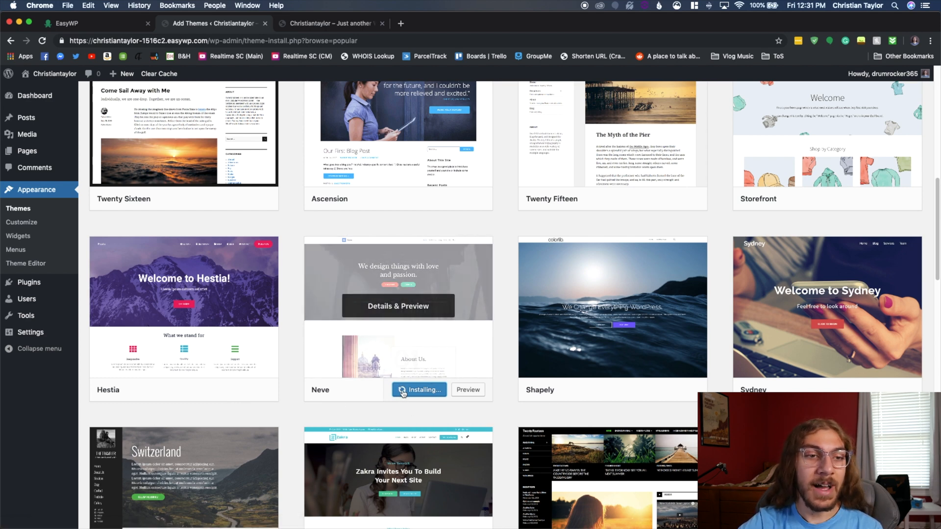
pyautogui.moveTo(398, 303)
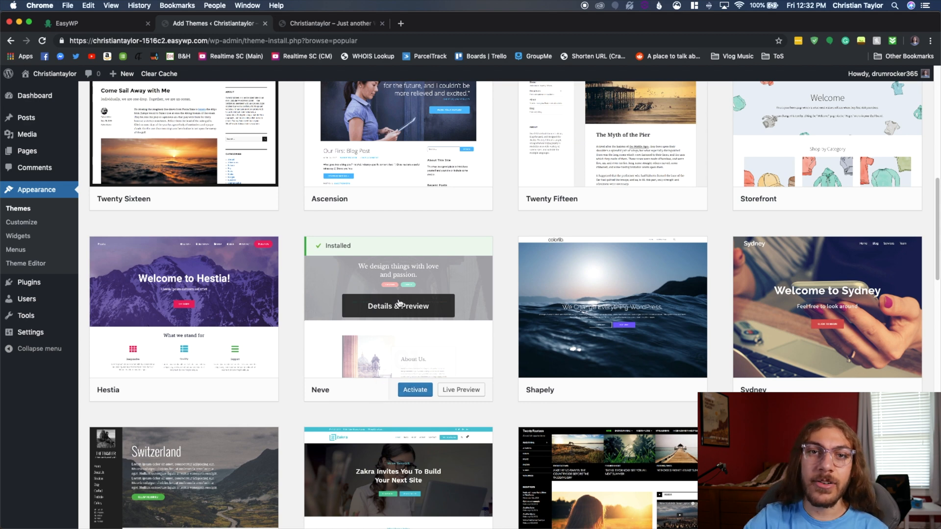
pyautogui.moveTo(410, 352)
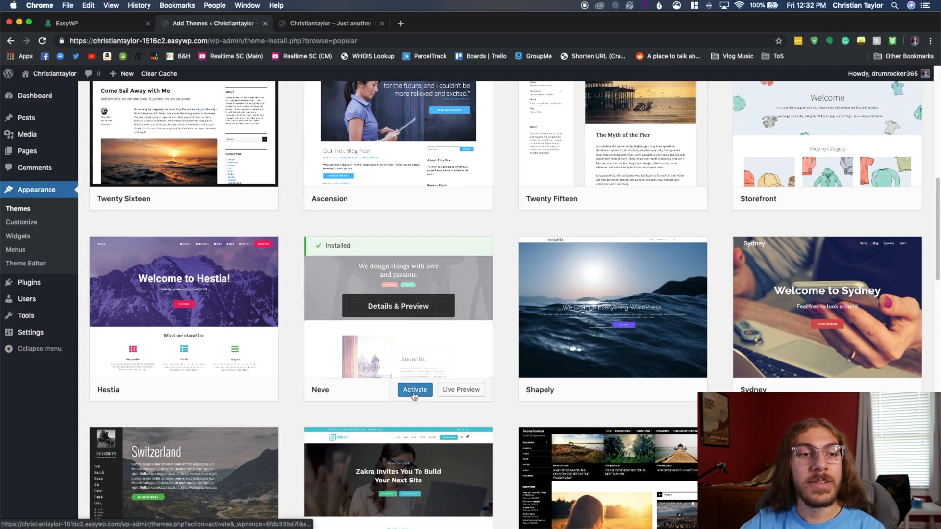
pyautogui.click(415, 390)
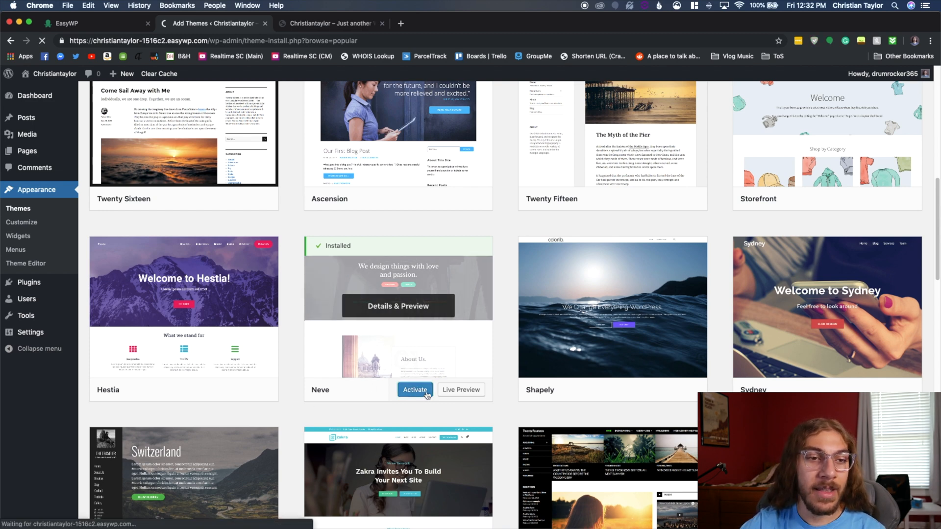
pyautogui.scroll(-3)
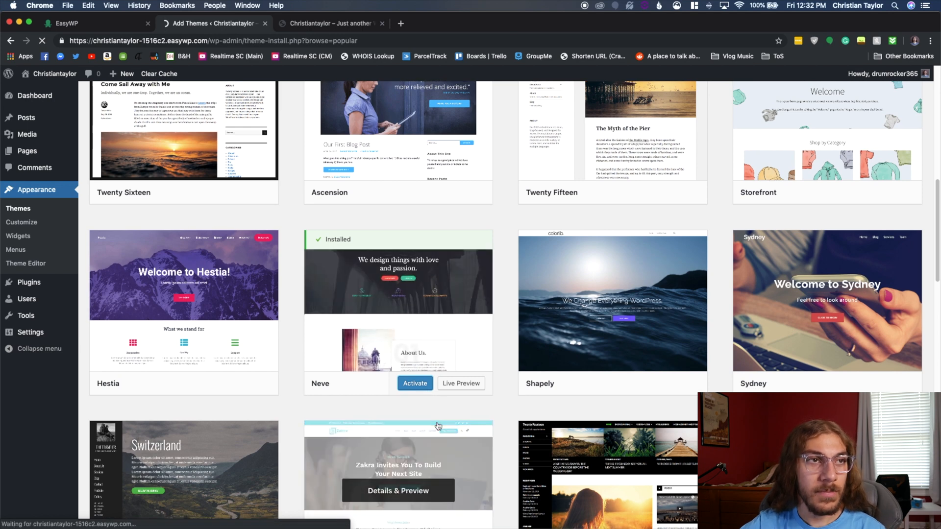
# From Neve's Congratulations notice, browse its ready-to-use Elementor starter sites
pyautogui.click(415, 384)
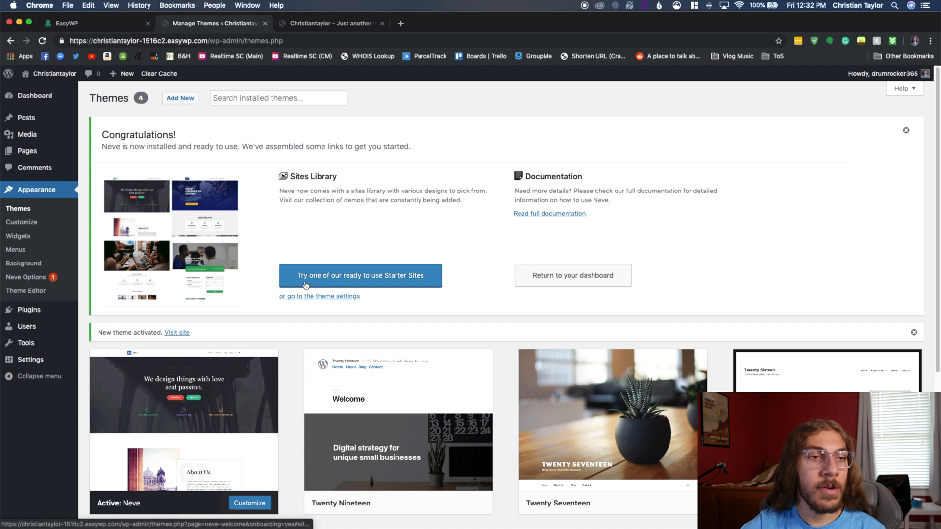
pyautogui.click(360, 276)
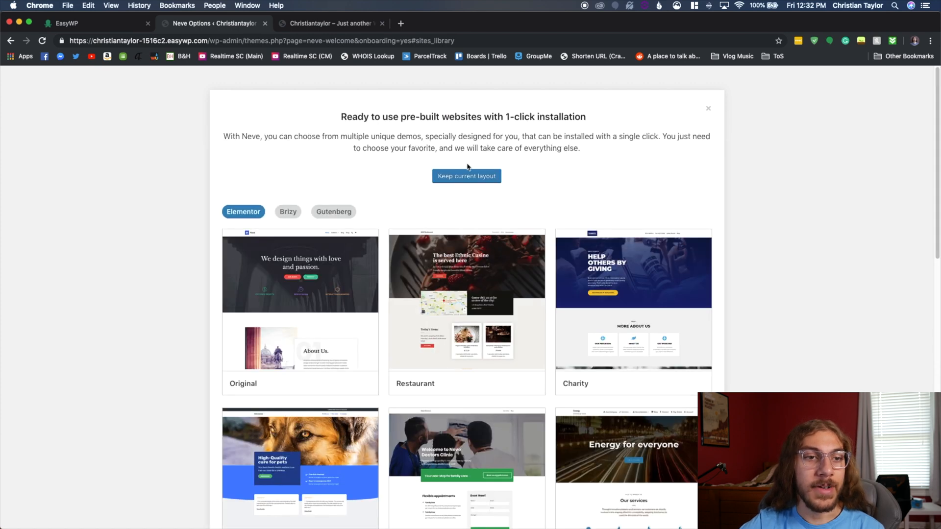
pyautogui.scroll(-3)
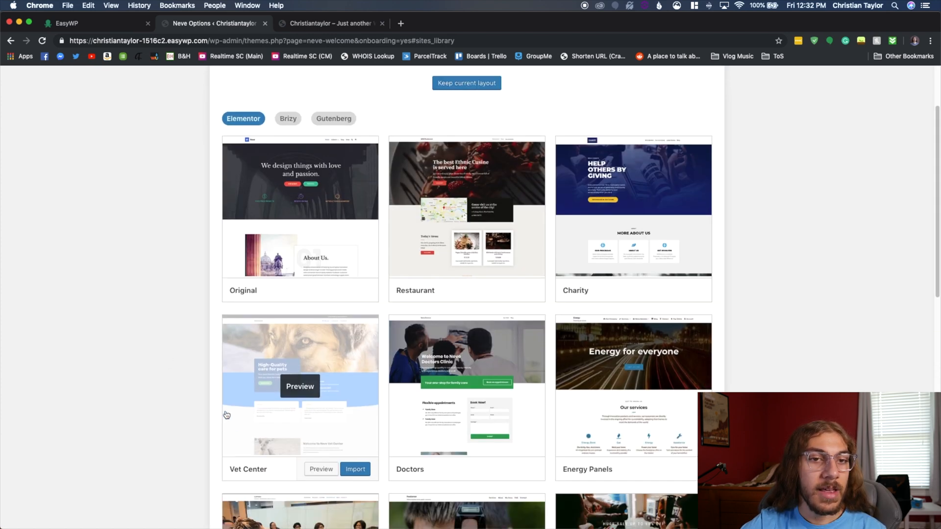
# Import the Freelancer starter site with content, customizer, widgets and plugins toggles on
pyautogui.scroll(-3)
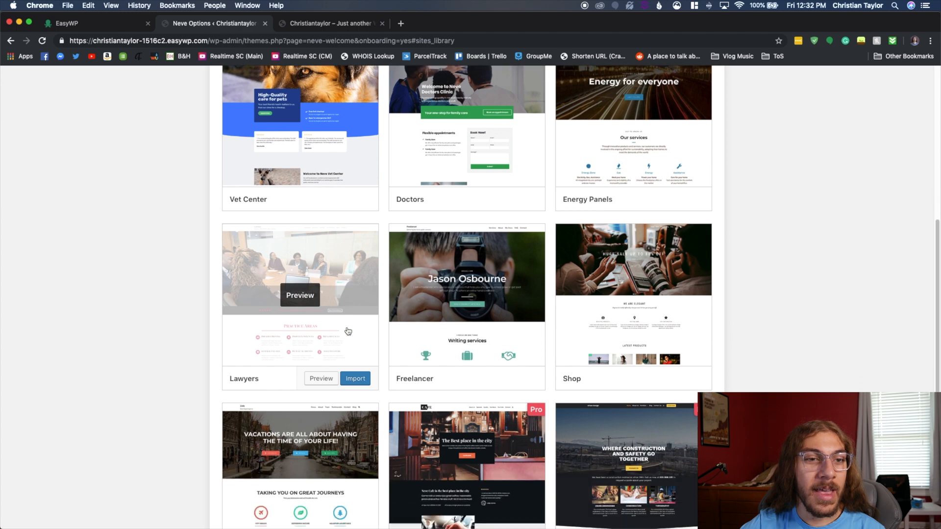
pyautogui.moveTo(419, 289)
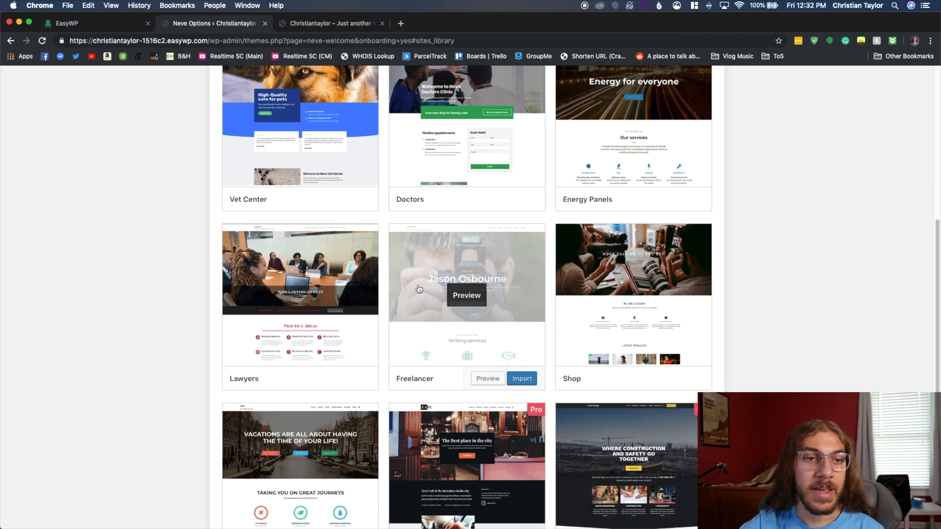
pyautogui.moveTo(472, 300)
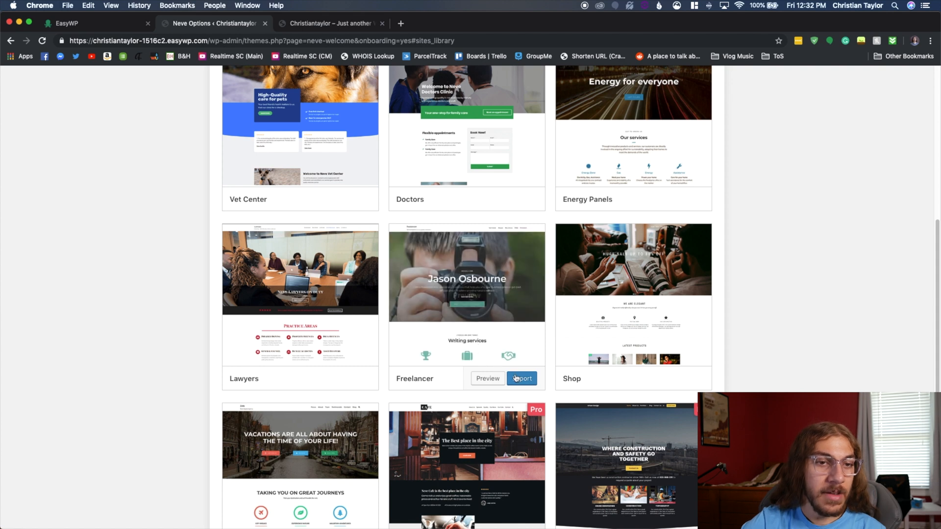
pyautogui.click(520, 378)
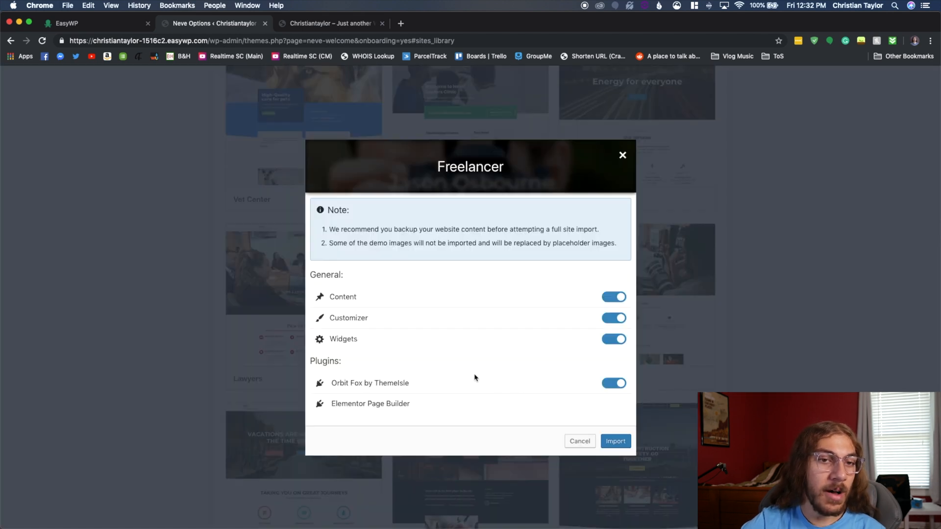
pyautogui.moveTo(273, 464)
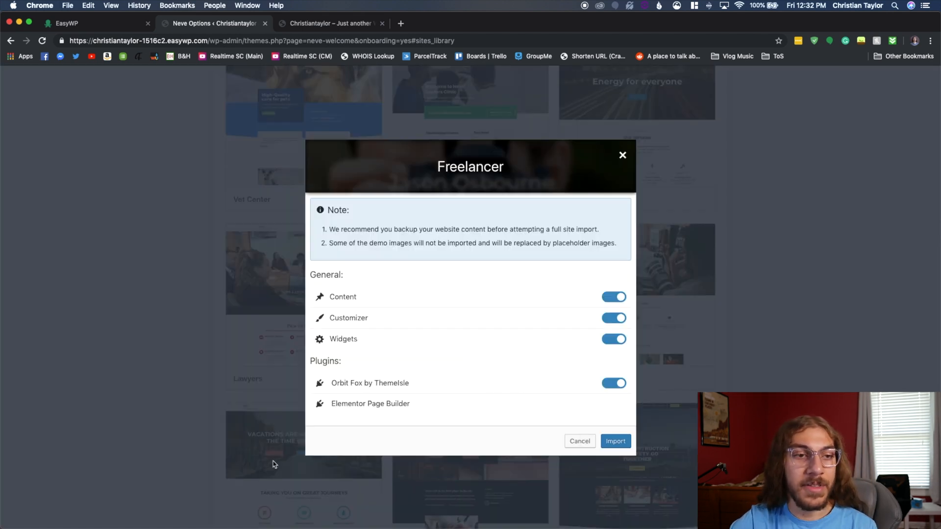
pyautogui.click(615, 441)
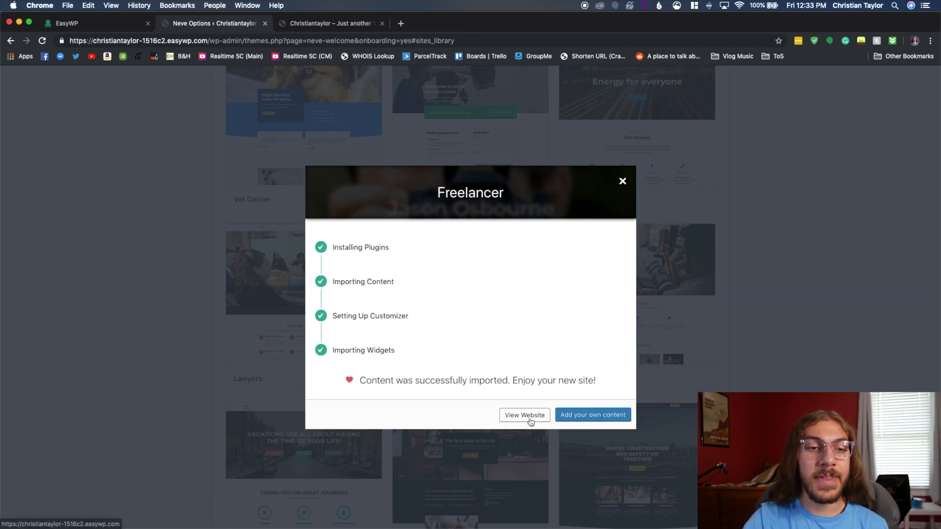
# View the imported website and scroll through the Freelancer home page sections, returning to the top
pyautogui.click(523, 414)
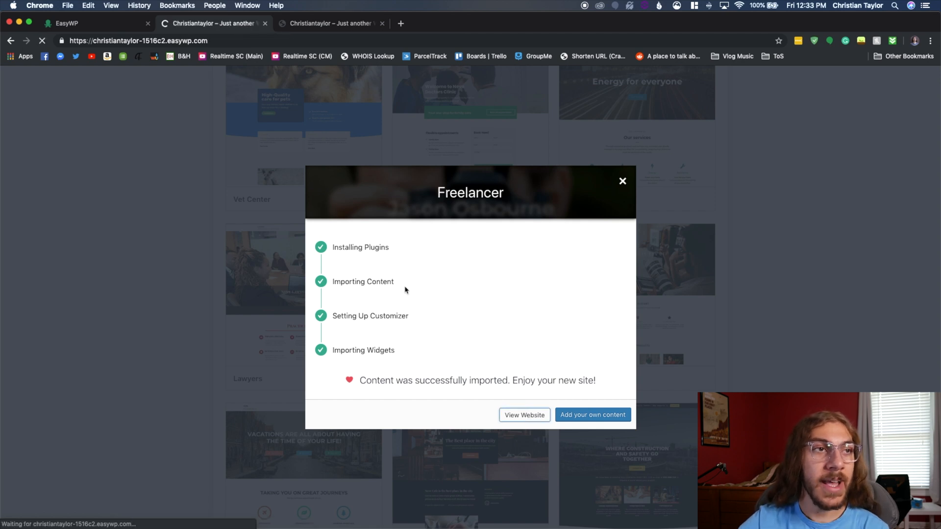
pyautogui.click(523, 414)
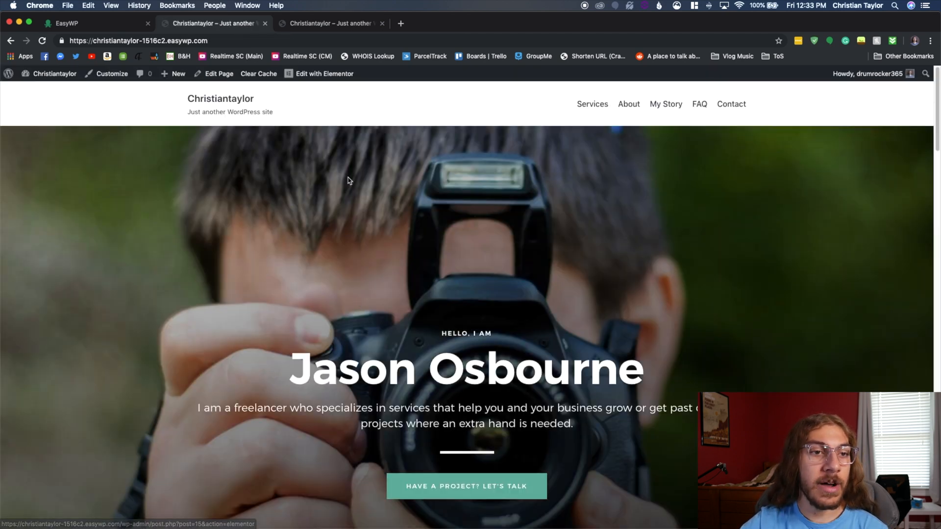
pyautogui.scroll(-3)
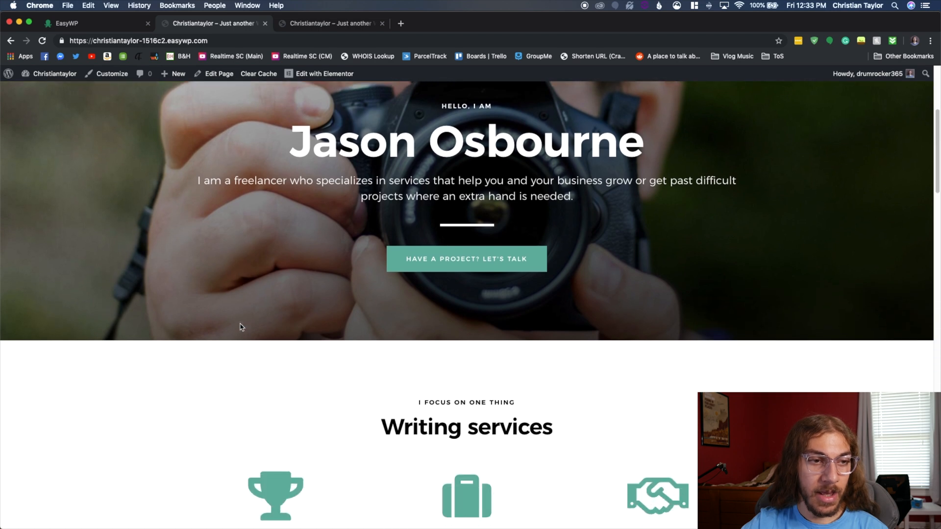
pyautogui.scroll(-3)
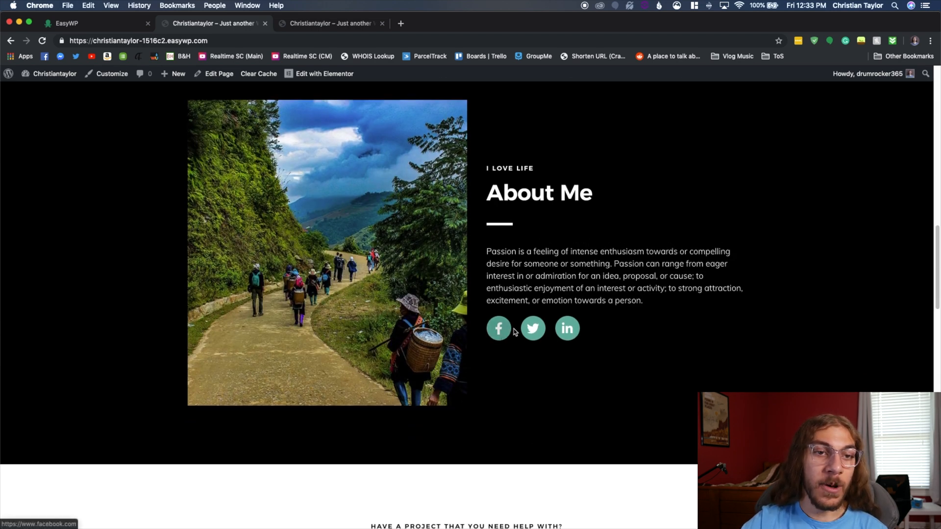
pyautogui.scroll(-3)
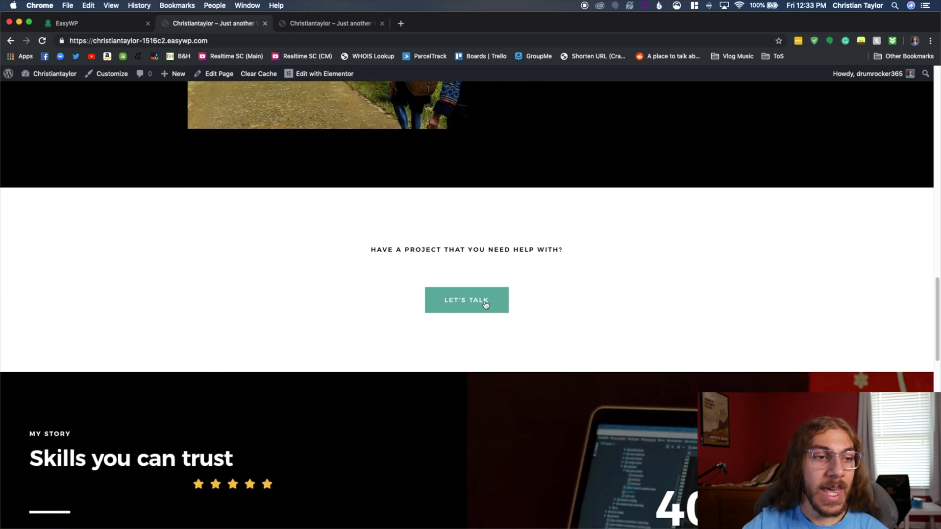
pyautogui.scroll(-3)
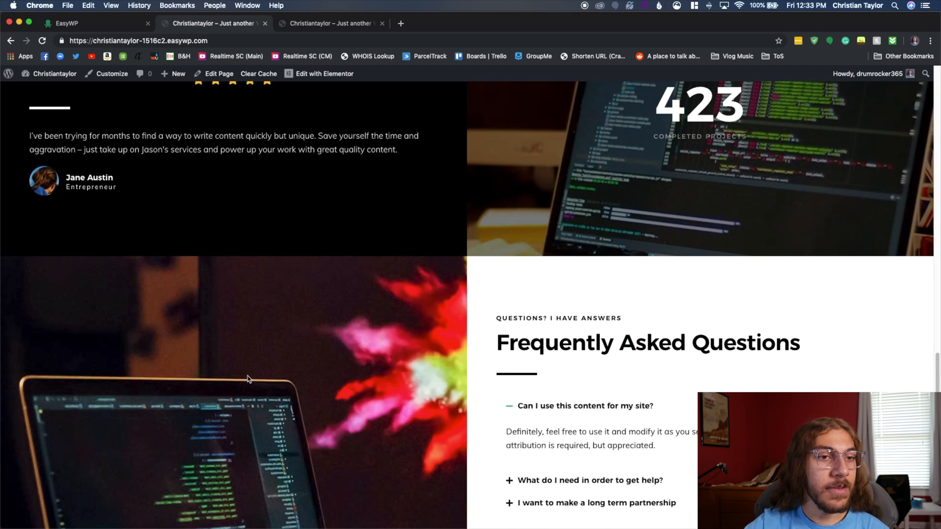
pyautogui.scroll(-3)
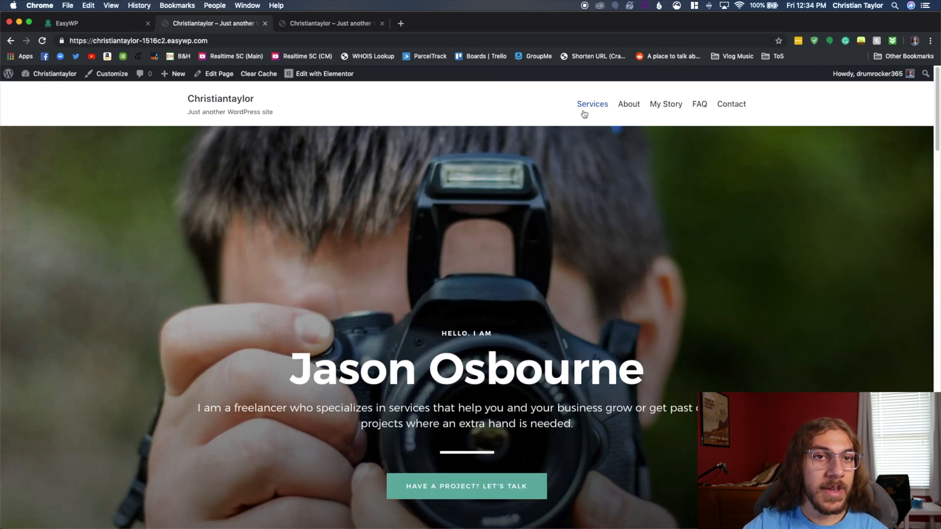
pyautogui.scroll(-3)
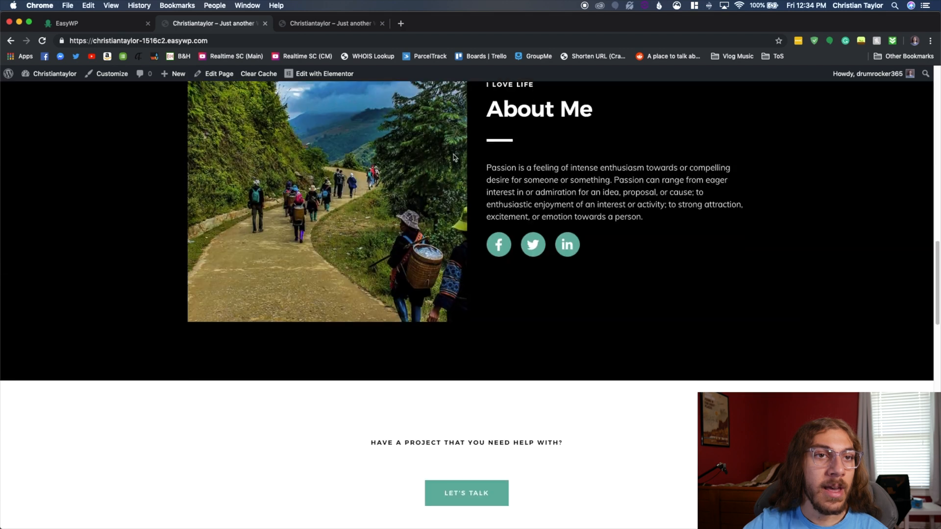
pyautogui.scroll(3)
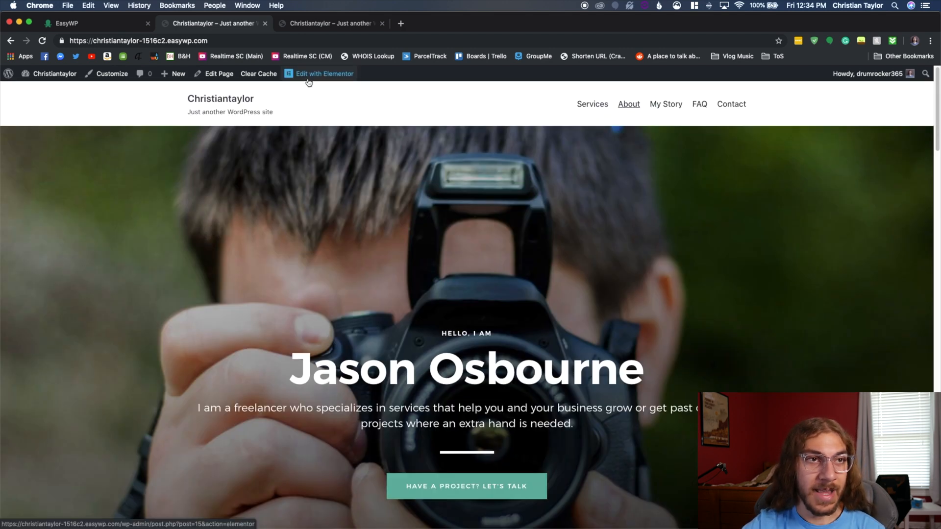
# In Elementor, change the hero heading title from Jason Osbourne to Christian Taylor
pyautogui.click(325, 74)
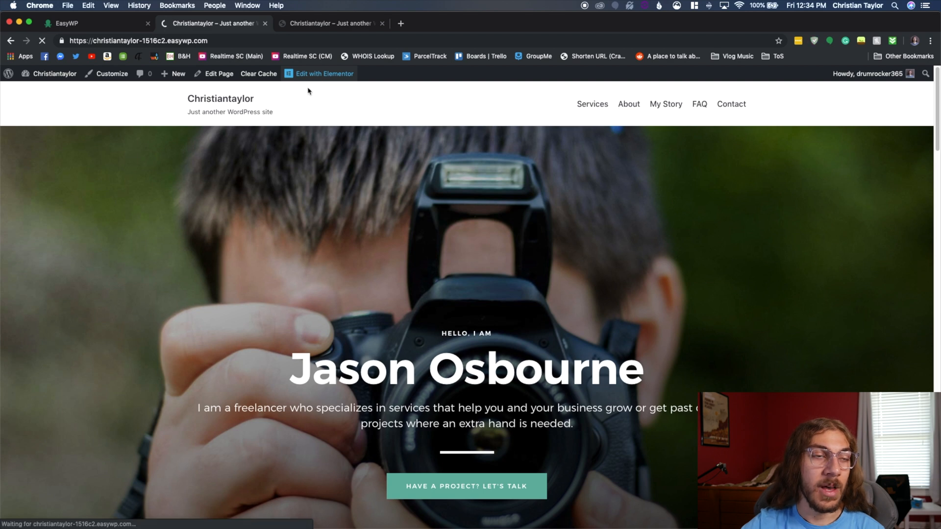
pyautogui.click(324, 74)
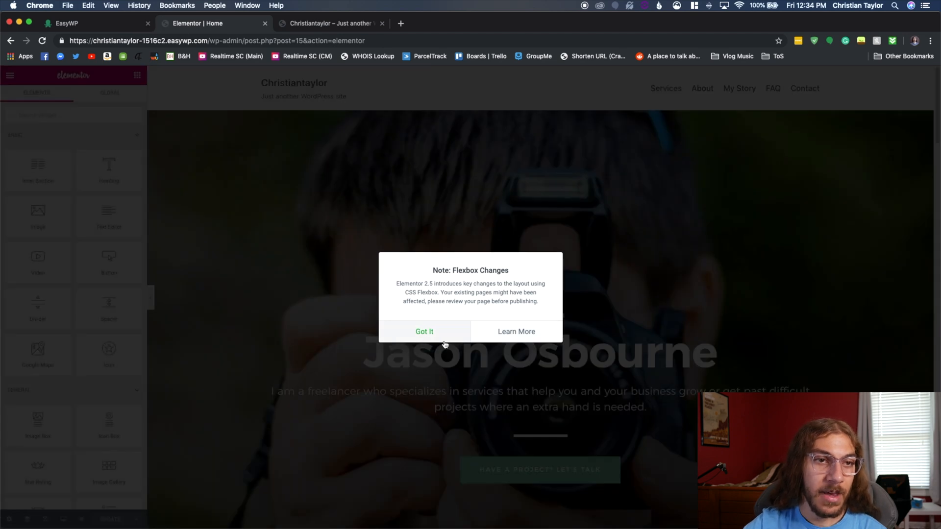
pyautogui.click(425, 332)
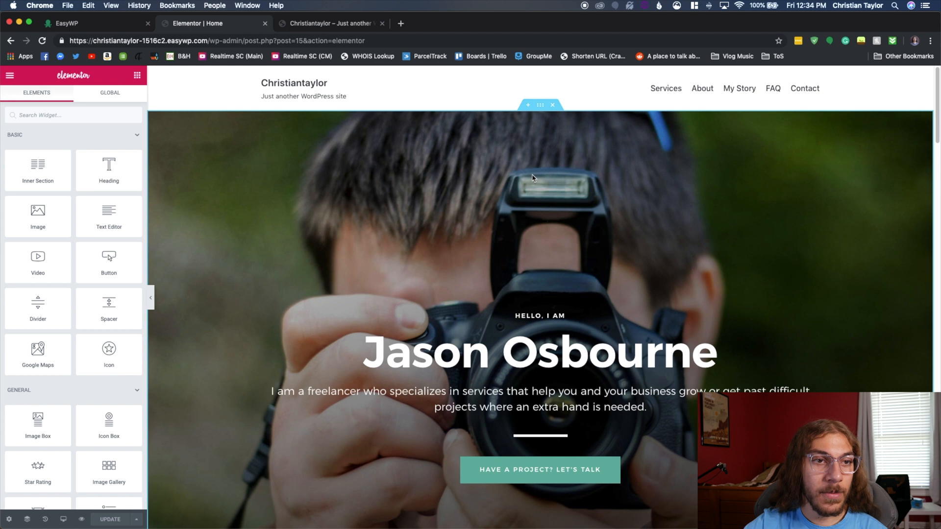
pyautogui.click(539, 352)
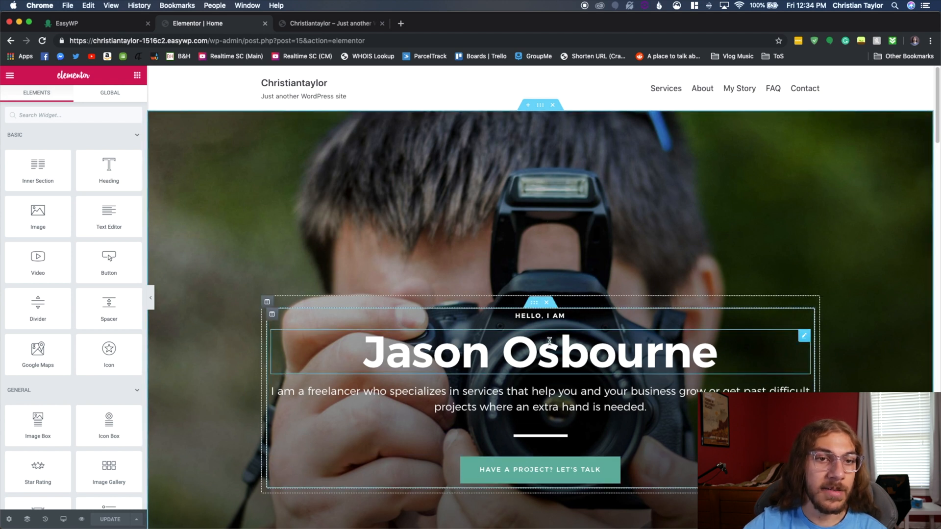
pyautogui.click(538, 352)
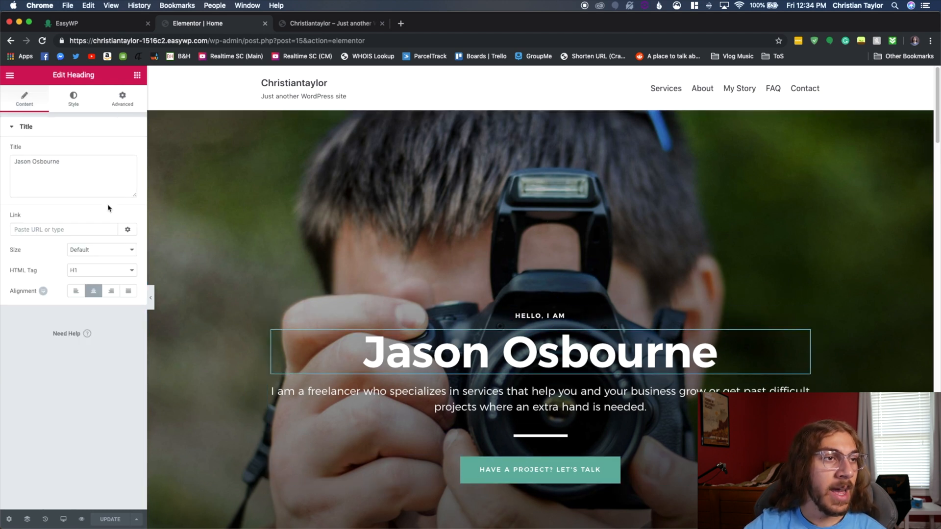
pyautogui.write('Christi')
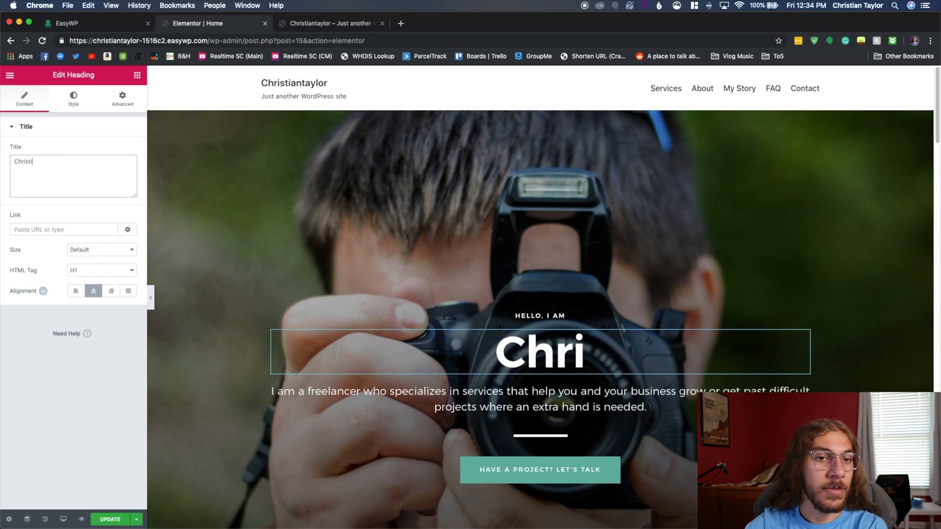
pyautogui.write('Christian Taylor')
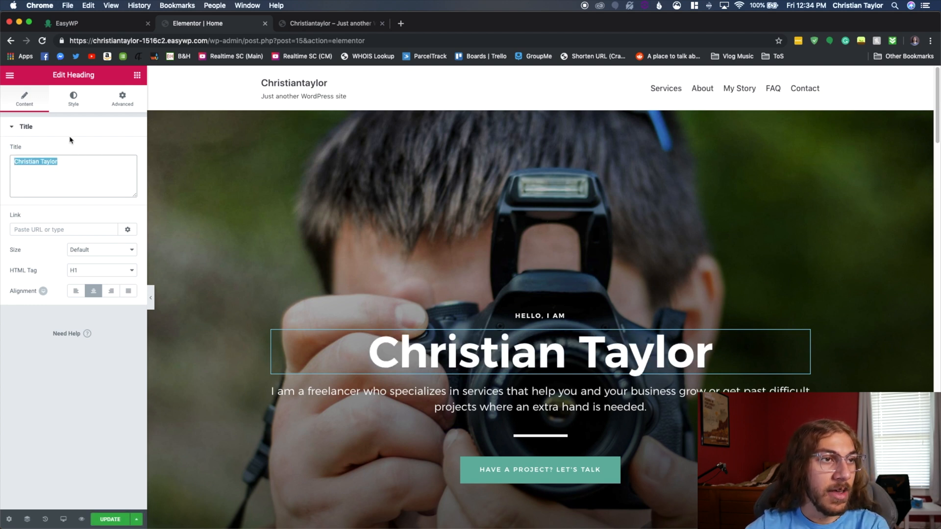
# Review the heading's Style and Advanced options, then select the description and call-to-action button widgets
pyautogui.click(74, 99)
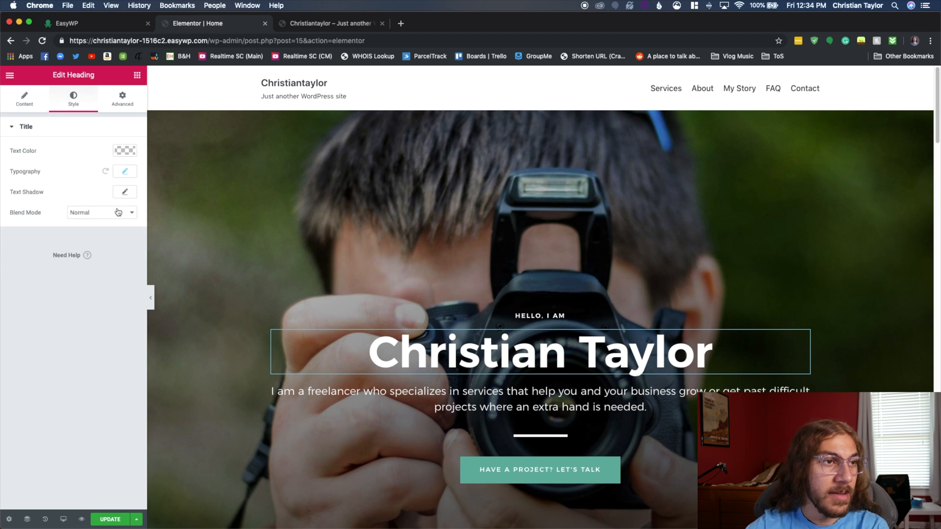
pyautogui.click(122, 99)
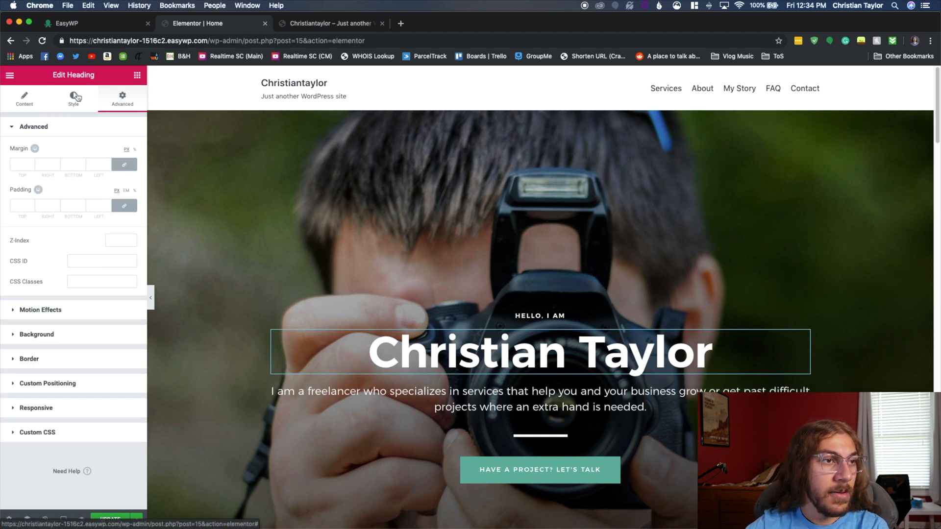
pyautogui.click(24, 99)
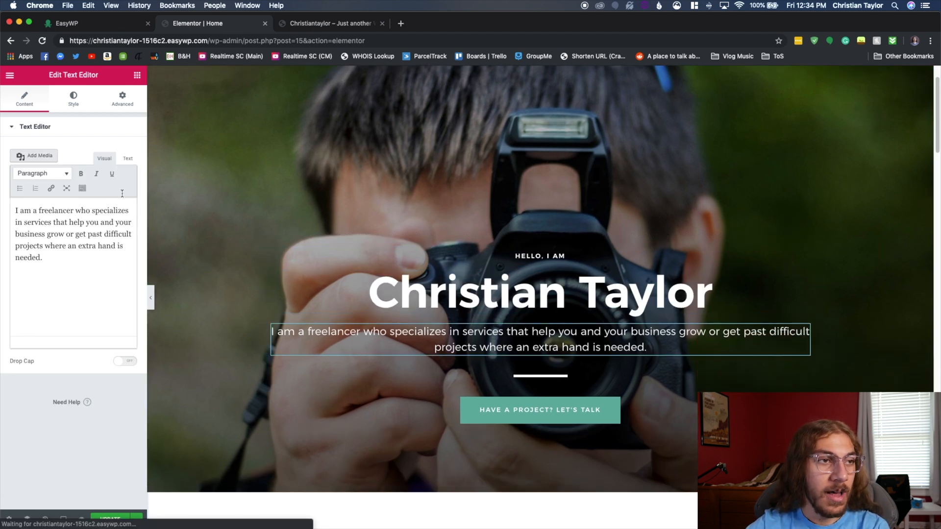
pyautogui.click(539, 409)
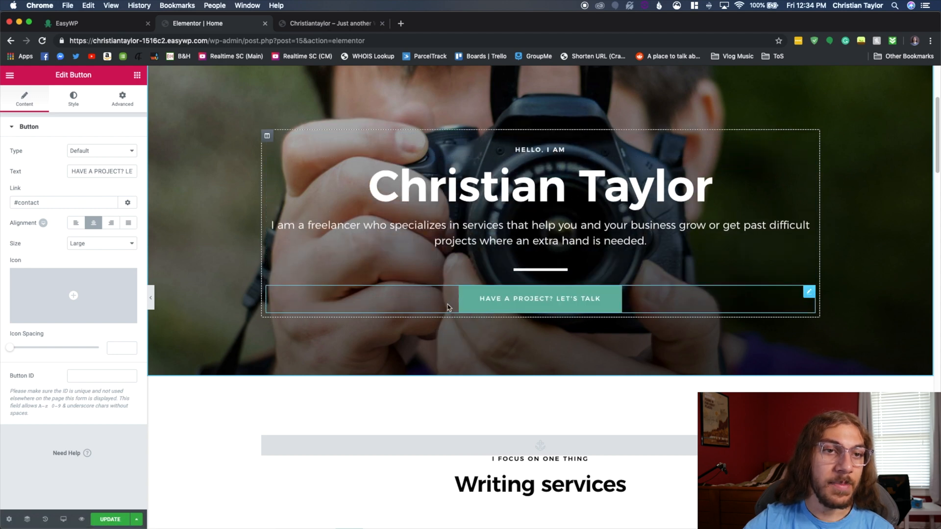
# Expand the first Award-Winning writing service and pick the toggle-off icon for it
pyautogui.scroll(-3)
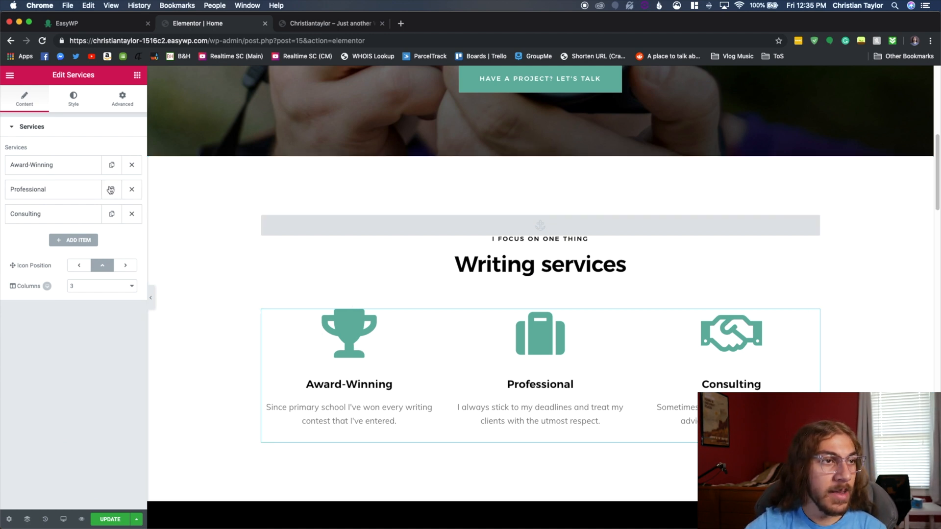
pyautogui.click(32, 165)
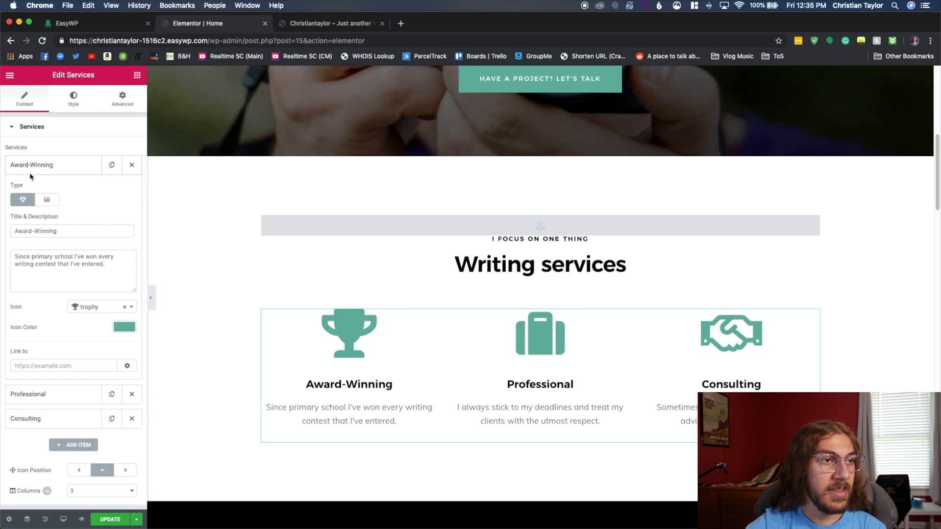
pyautogui.click(99, 307)
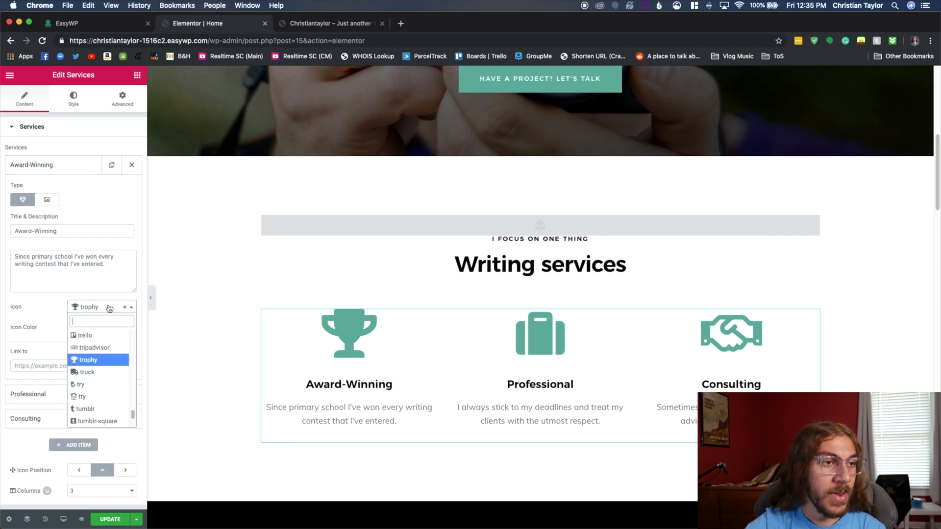
pyautogui.scroll(-3)
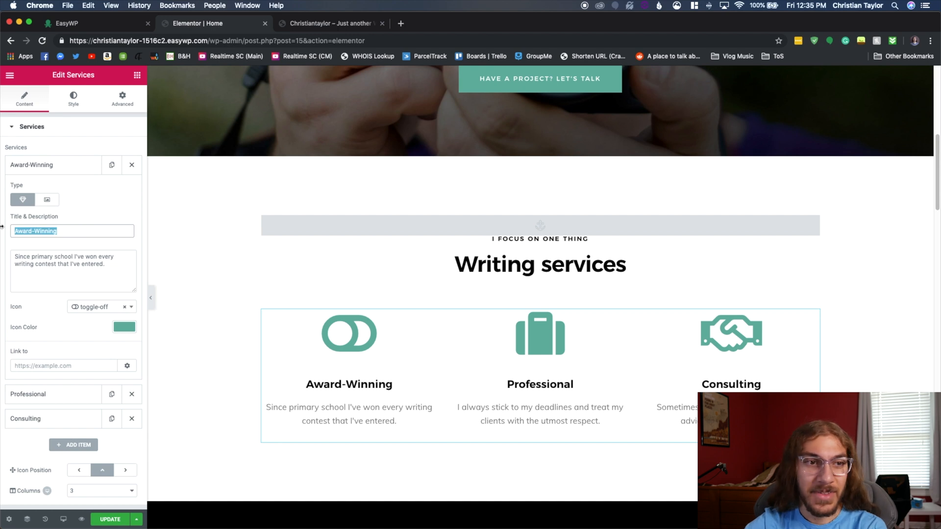
# Retitle the service 'Toggles are fun', start a 'This is' description and edit its YouTube link
pyautogui.write('Toggless')
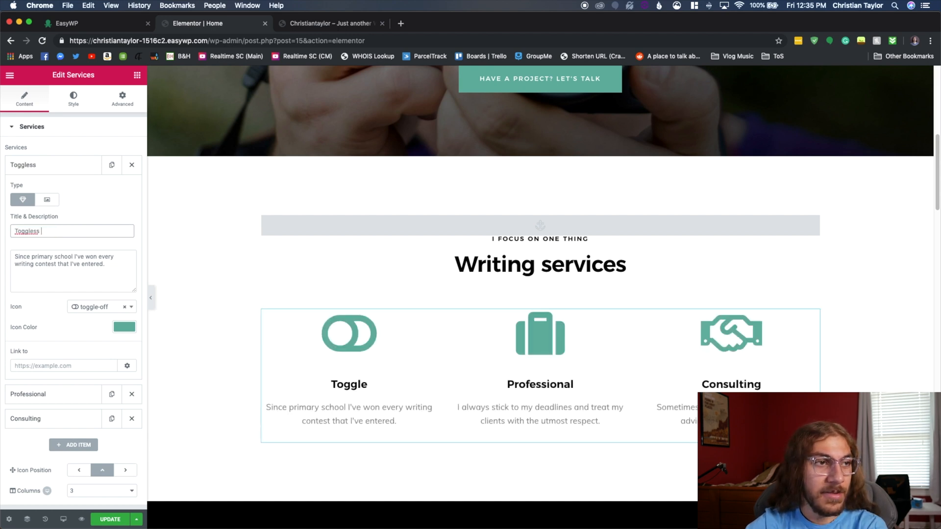
pyautogui.write('Toggles are fun')
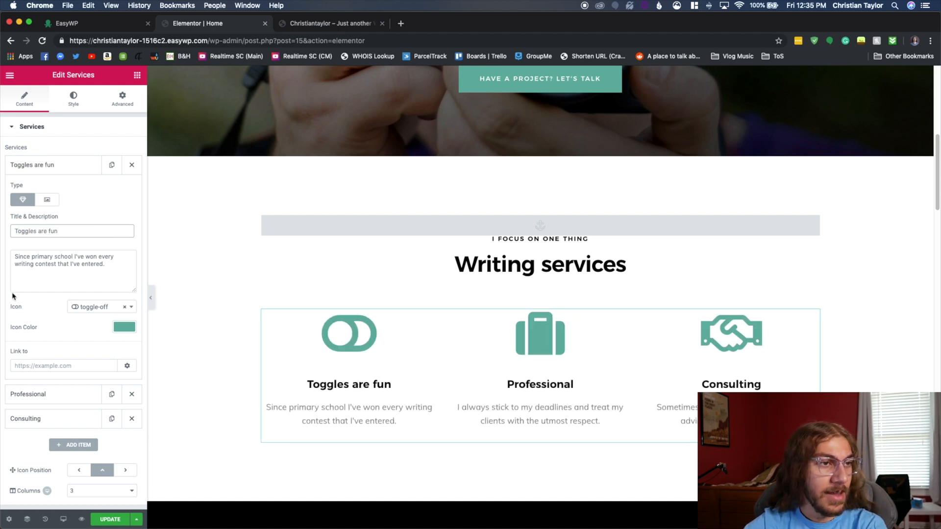
pyautogui.write('This is some text about a toggle')
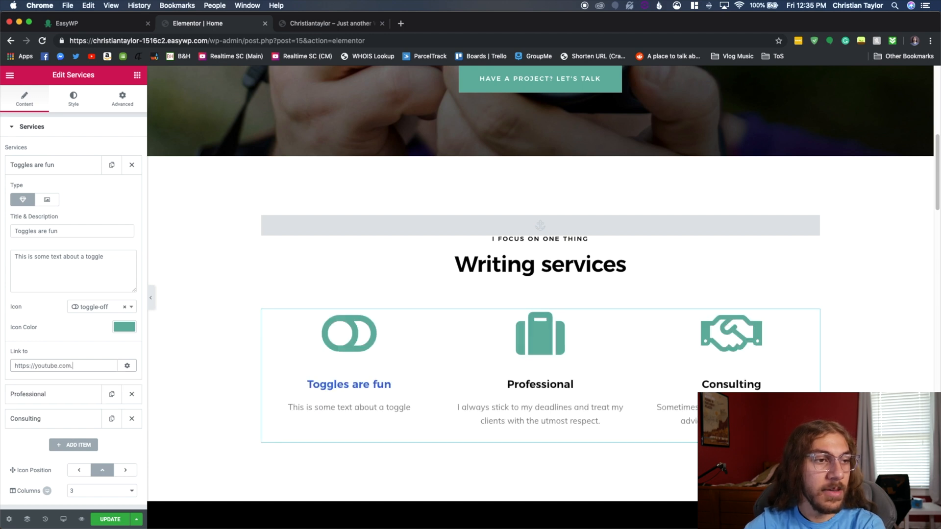
pyautogui.click(63, 365)
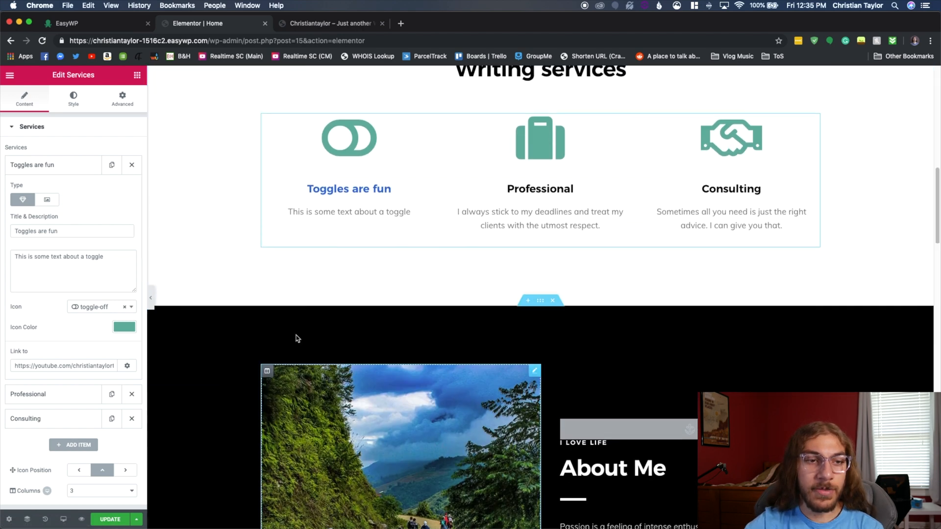
# Select the hero section, dismiss the right-click tip and bring up its background image picker
pyautogui.scroll(-3)
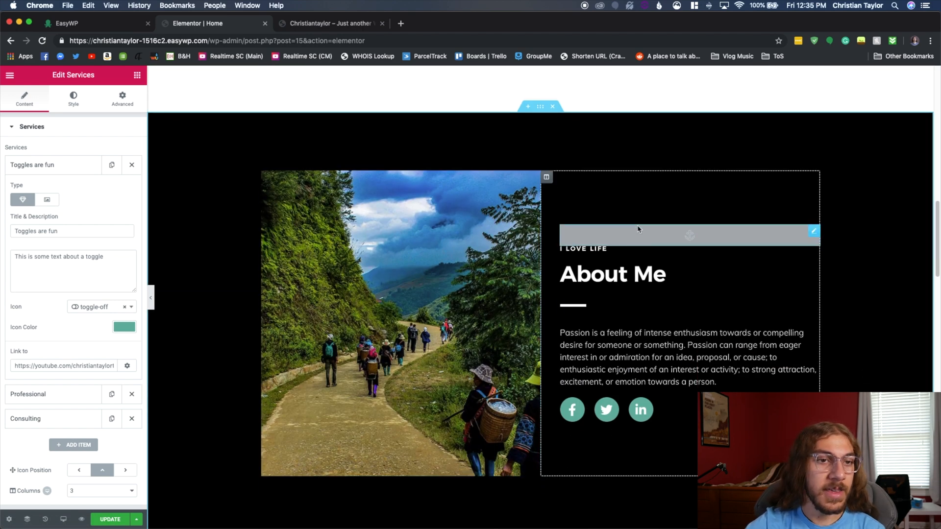
pyautogui.click(400, 322)
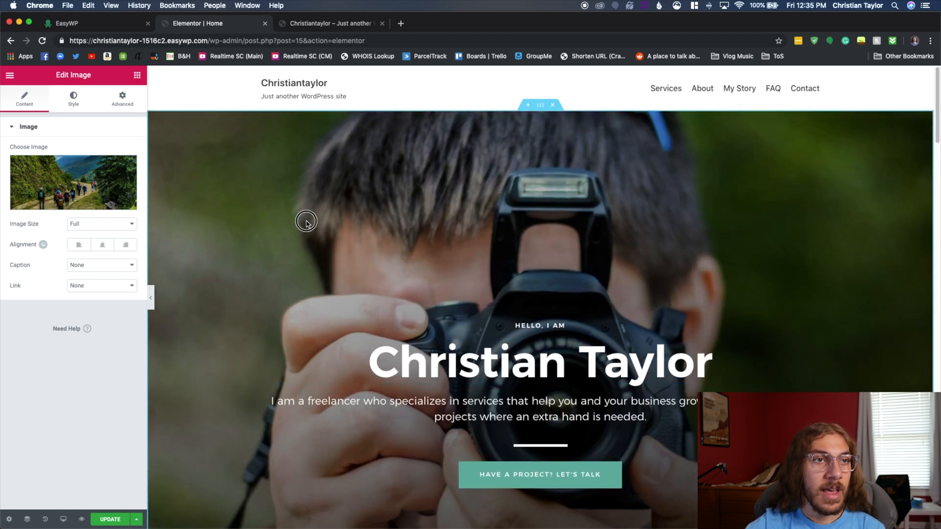
pyautogui.click(10, 76)
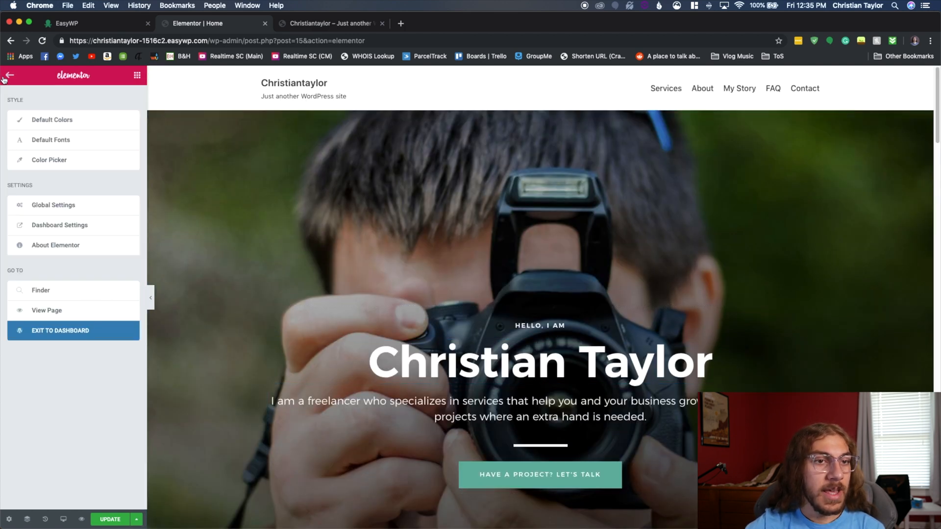
pyautogui.click(539, 105)
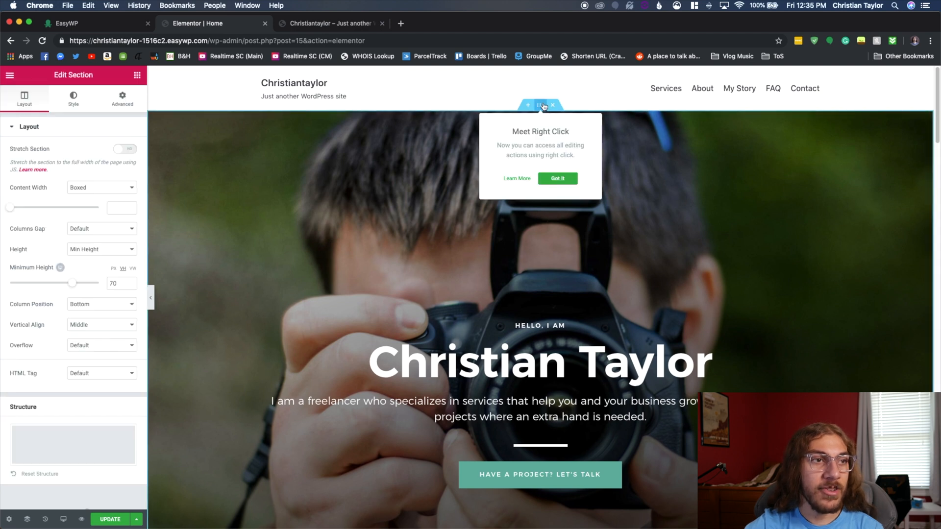
pyautogui.moveTo(363, 232)
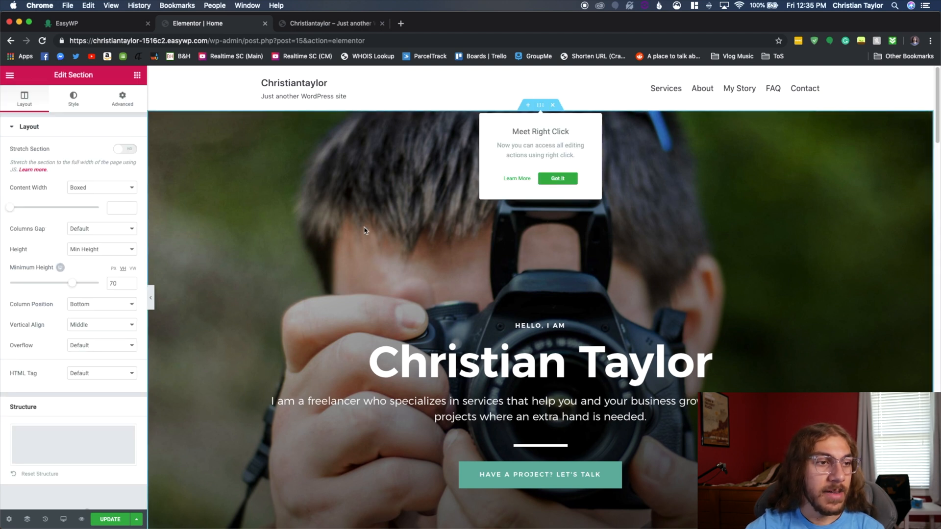
pyautogui.click(557, 178)
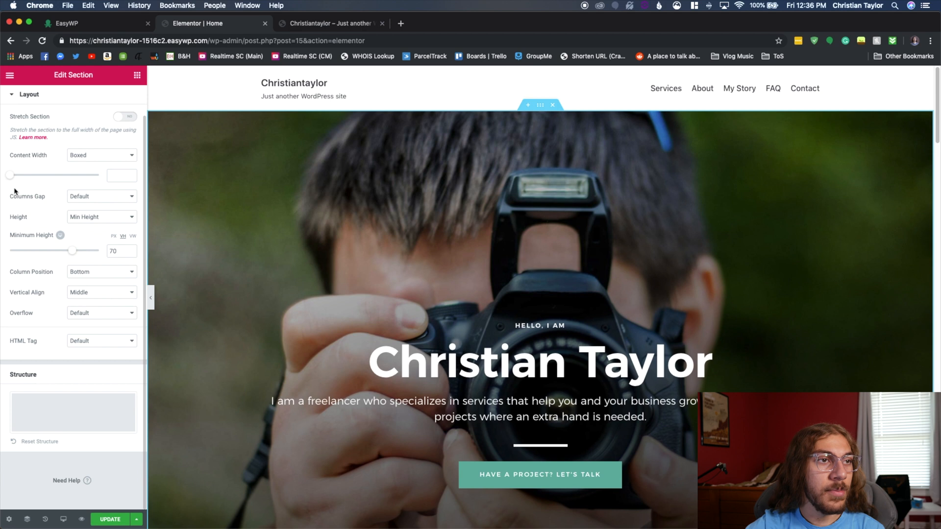
pyautogui.click(539, 105)
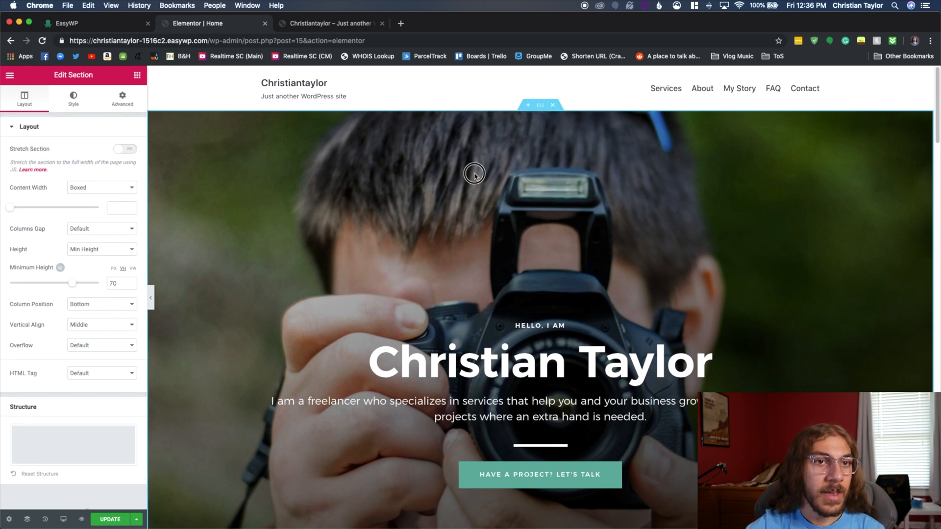
pyautogui.rightClick(475, 175)
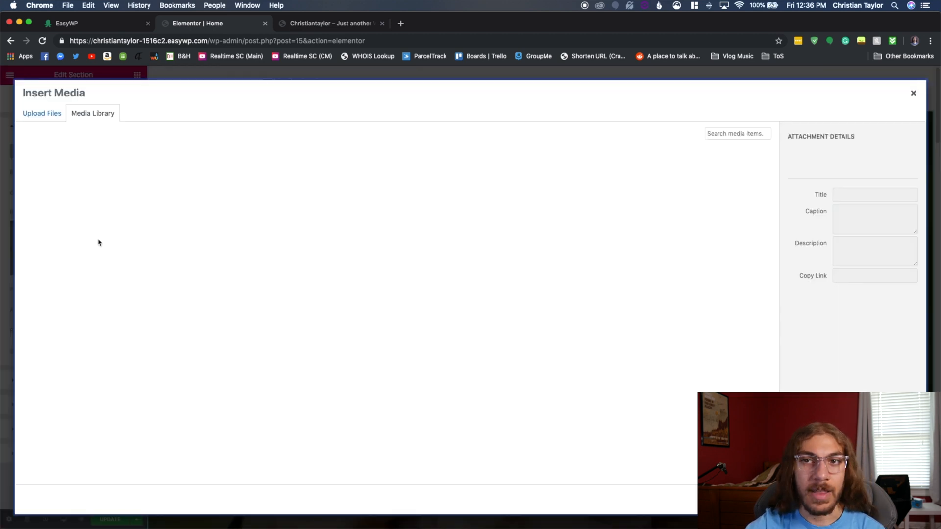
# Show the existing media library images, then open Unsplash in a new browser tab
pyautogui.click(359, 184)
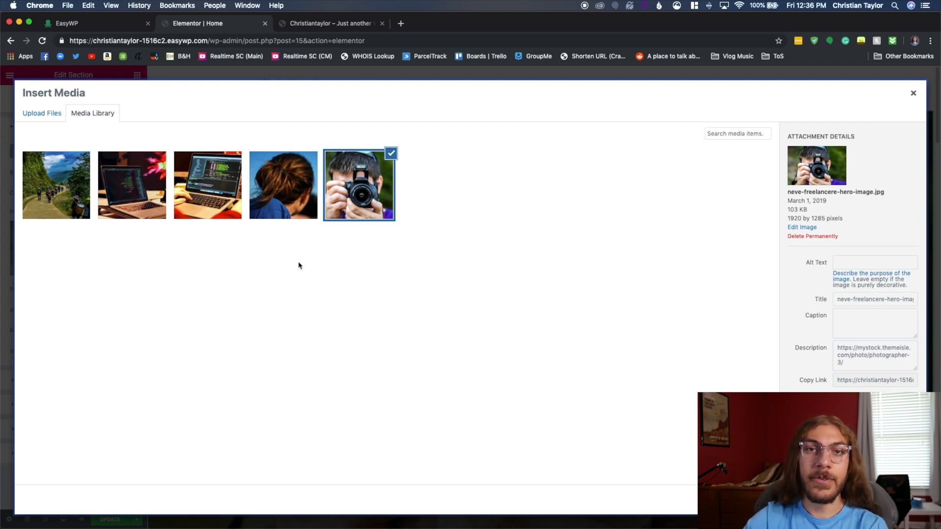
pyautogui.click(493, 22)
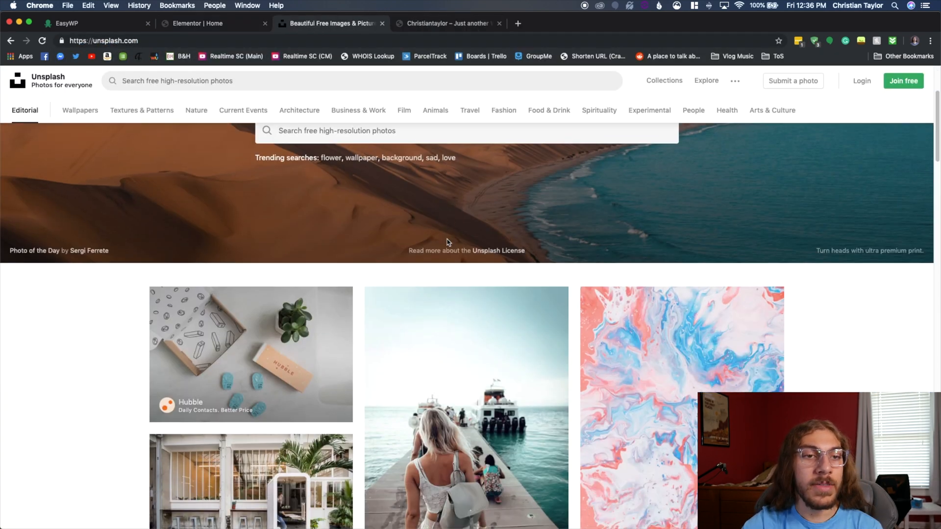
# Browse the Unsplash home feed and open the pink and blue marbled paint photo
pyautogui.scroll(-3)
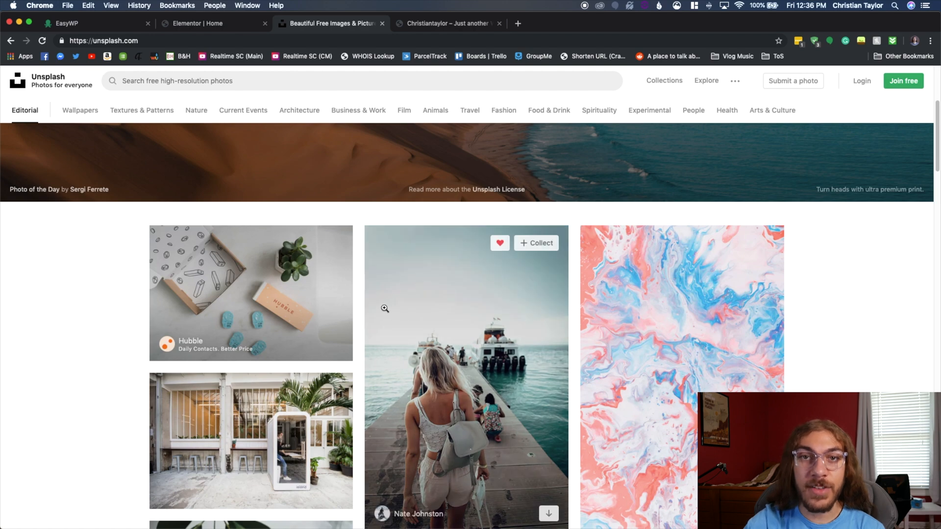
pyautogui.scroll(-3)
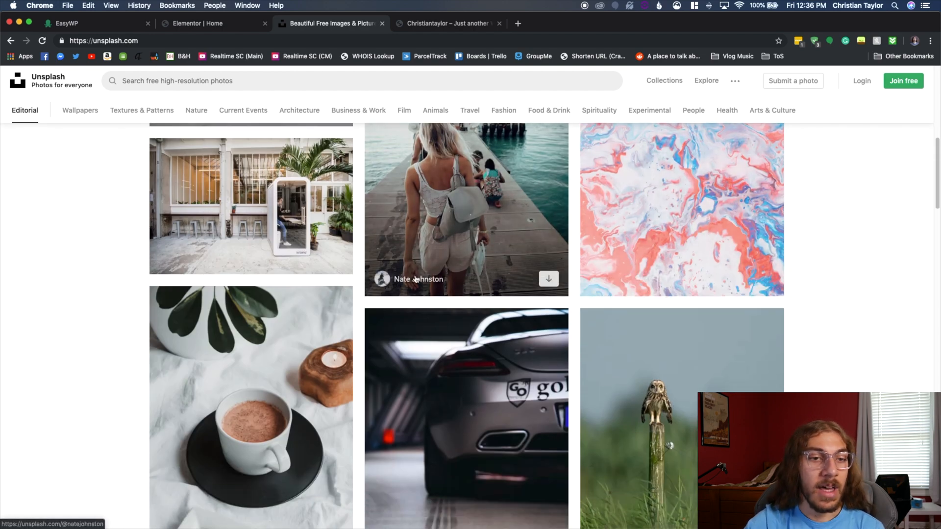
pyautogui.scroll(3)
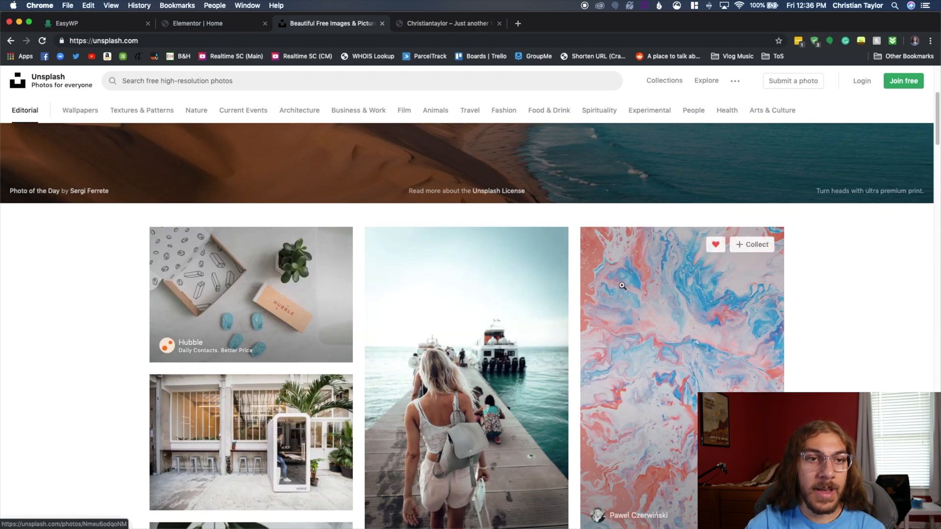
pyautogui.click(682, 308)
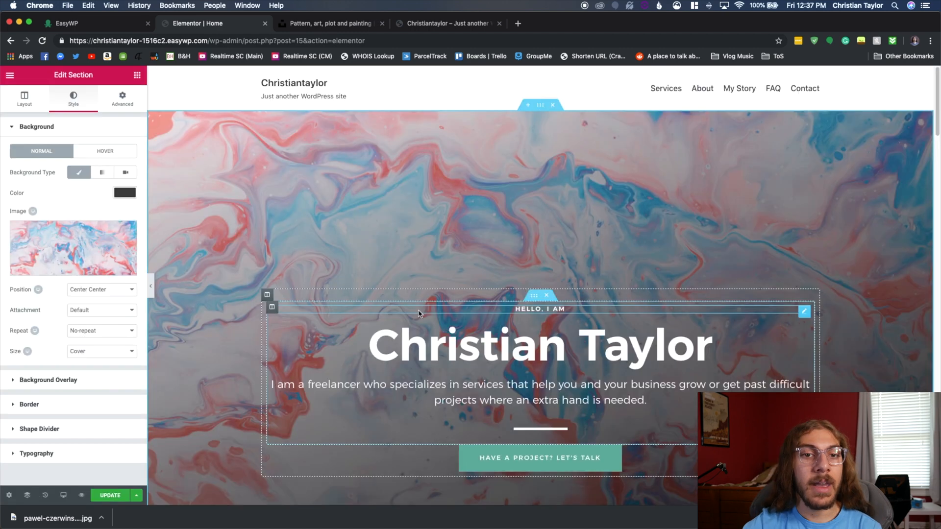
# Update the page and view the live homepage with the marbled hero background
pyautogui.scroll(-3)
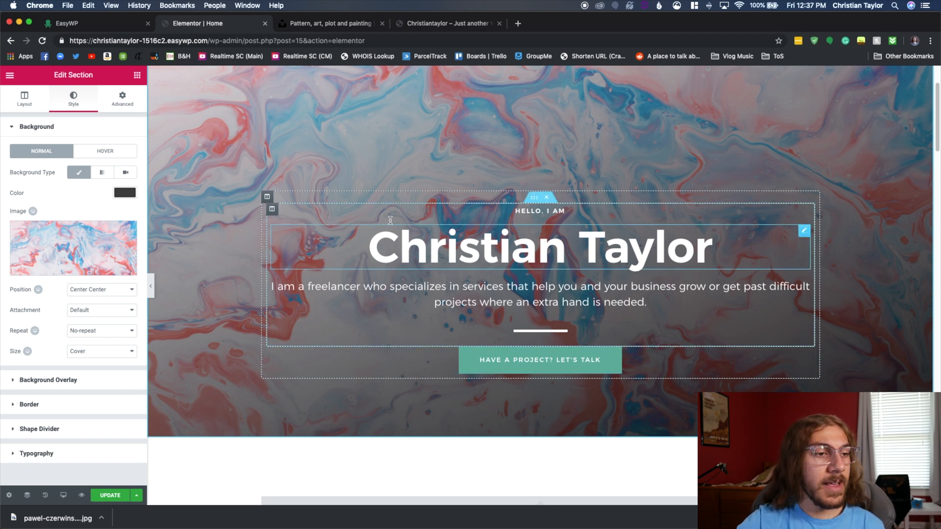
pyautogui.click(109, 495)
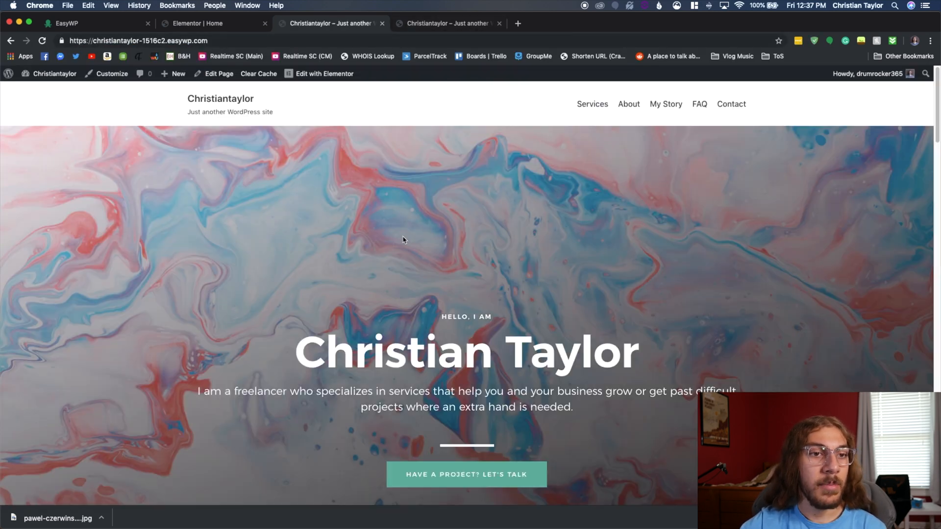
pyautogui.scroll(-3)
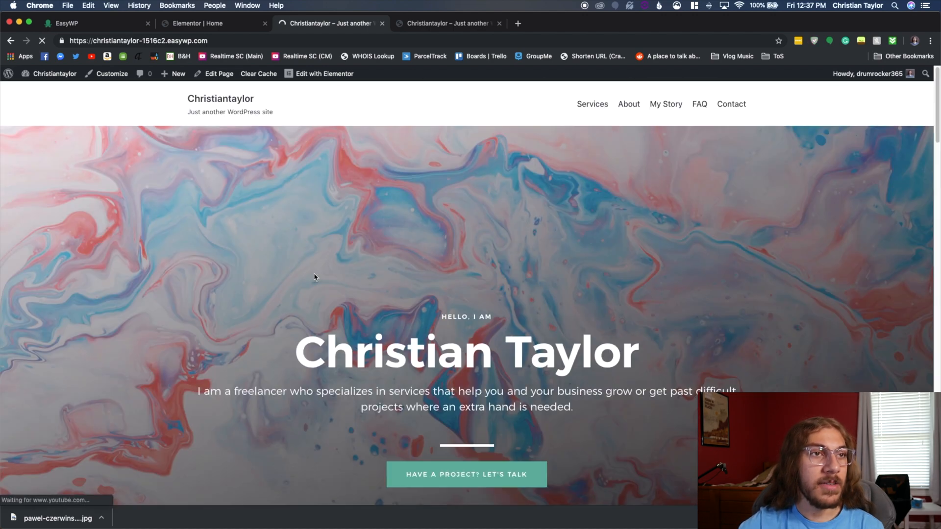
pyautogui.click(329, 22)
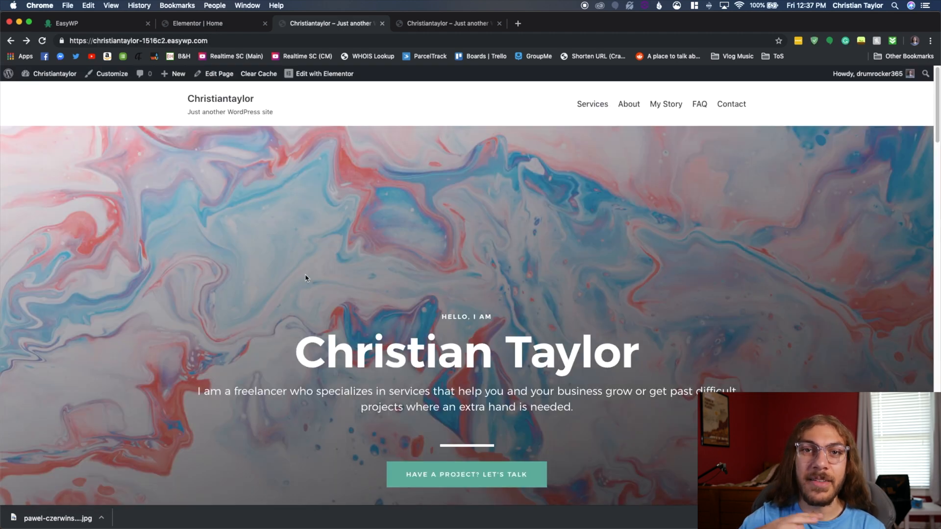
pyautogui.click(93, 23)
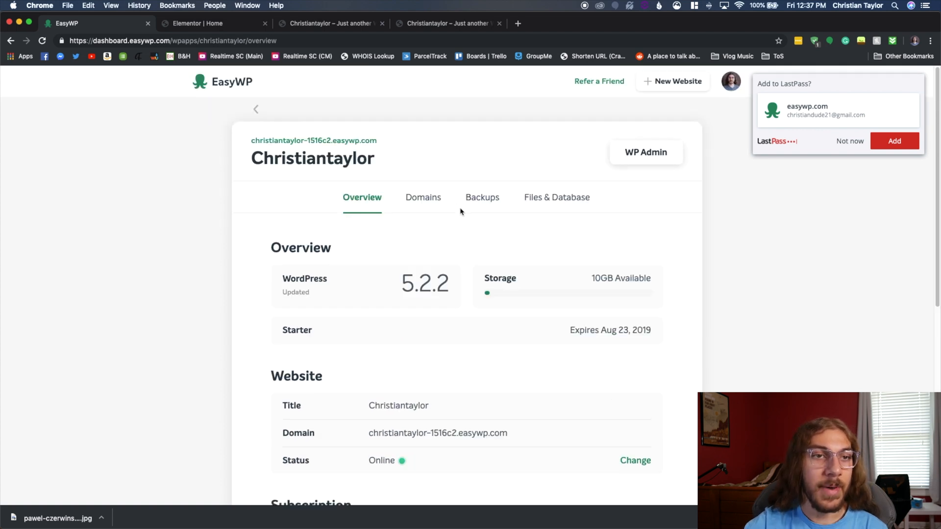
# Check the Christiantaylor site's Domains tab in EasyWP, then return to the live site
pyautogui.click(423, 197)
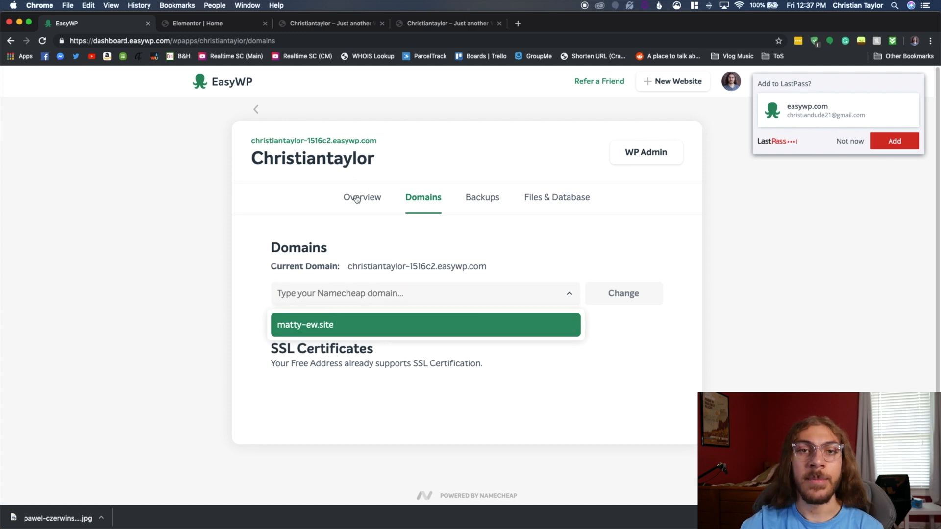
pyautogui.click(361, 197)
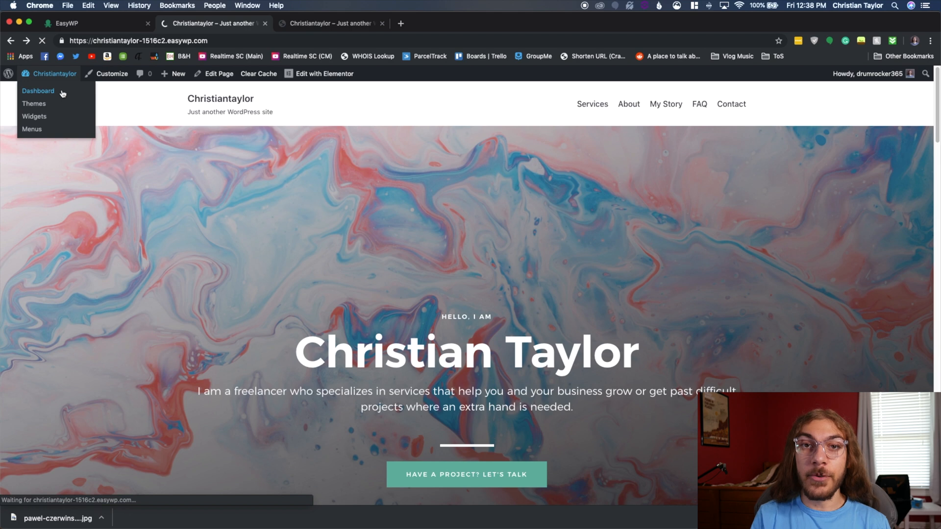
# Go to the admin dashboard and on to Plugins > Add New
pyautogui.click(38, 91)
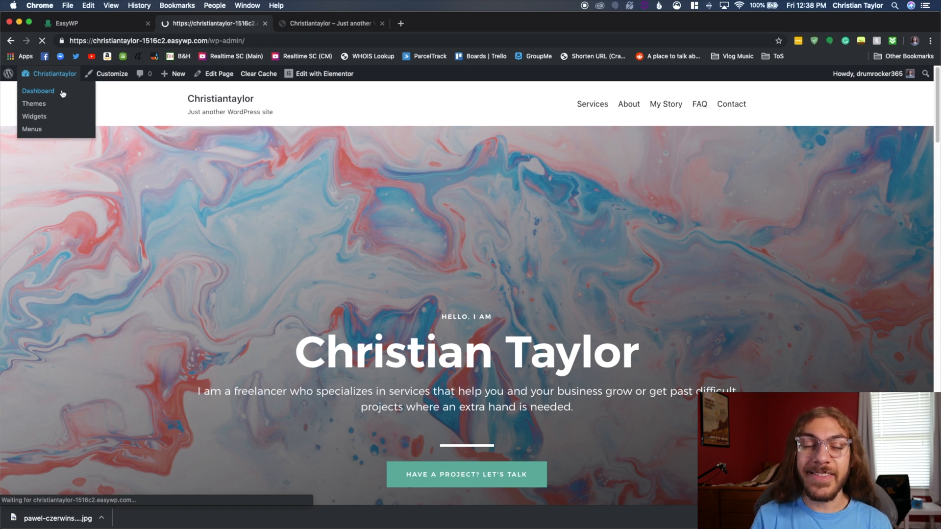
pyautogui.click(39, 90)
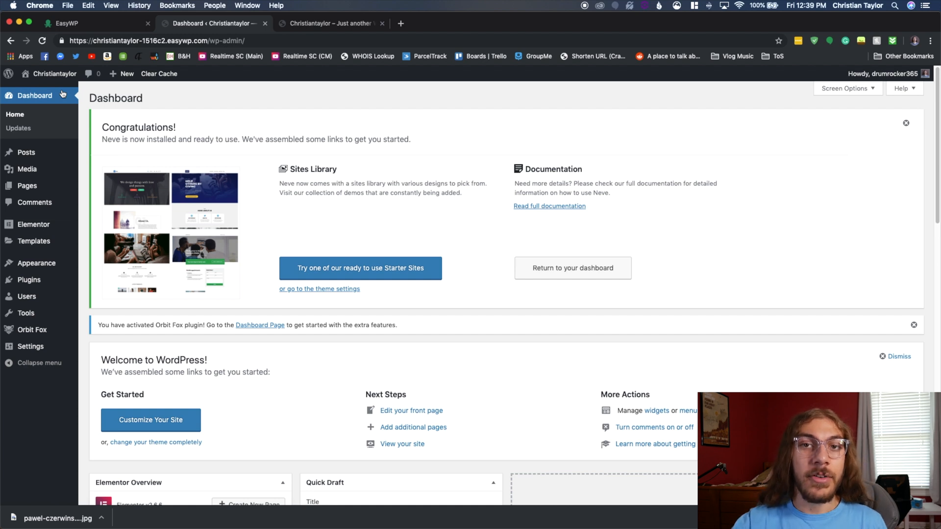
pyautogui.moveTo(29, 280)
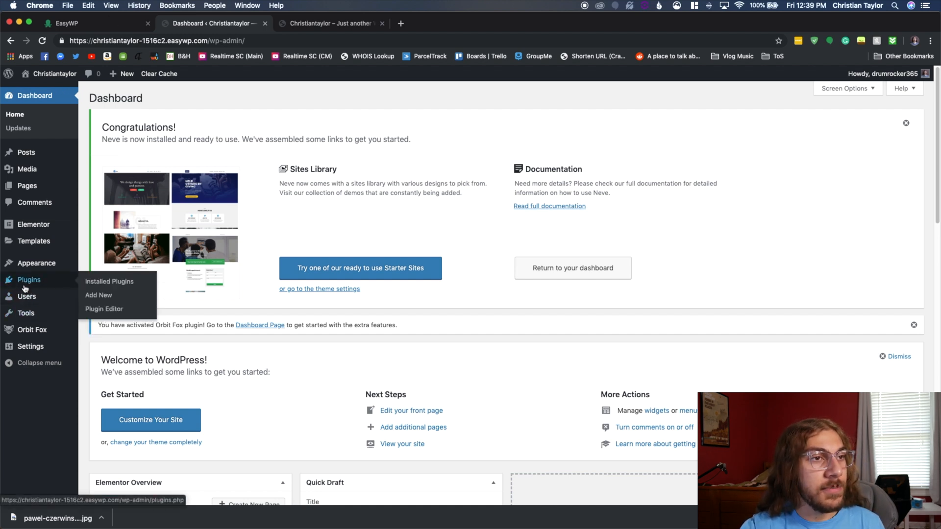
pyautogui.moveTo(110, 281)
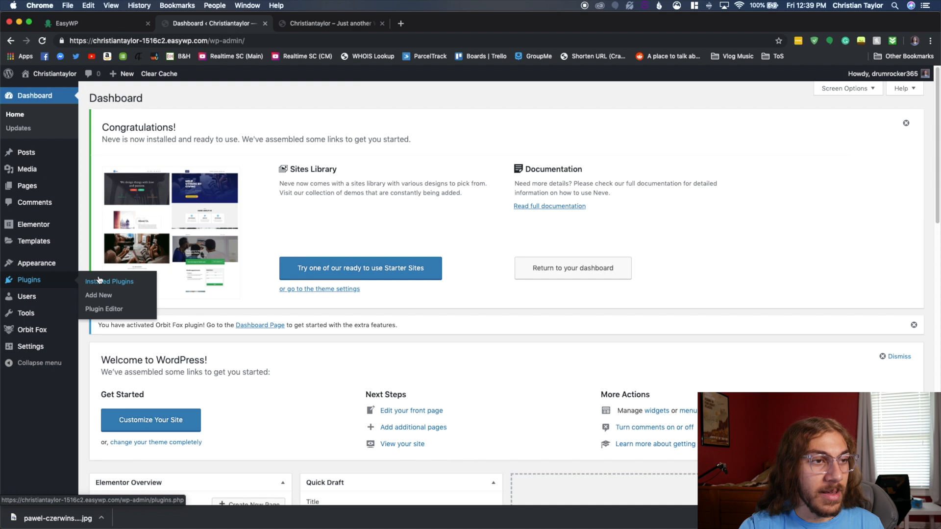
pyautogui.click(98, 295)
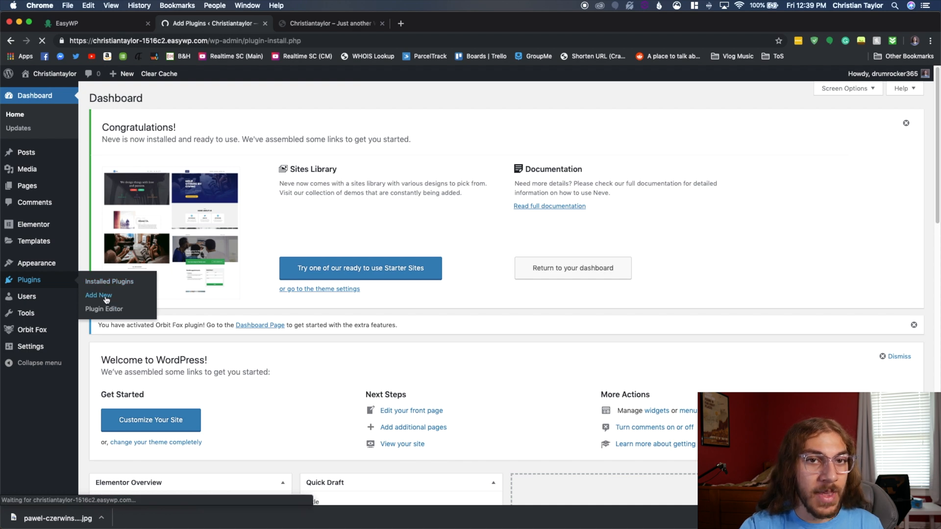
# Search plugins for 'wordfence', install Wordfence Security and activate it
pyautogui.click(98, 295)
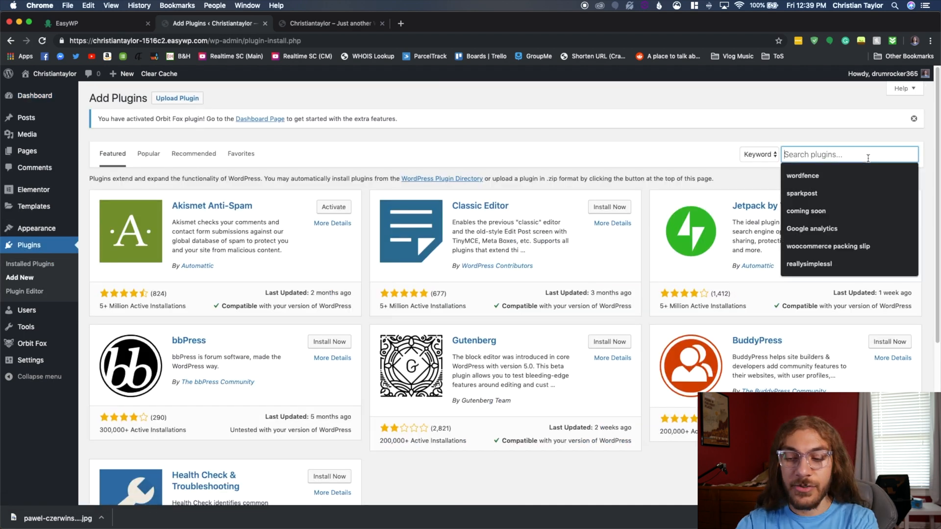
pyautogui.write('wordfence')
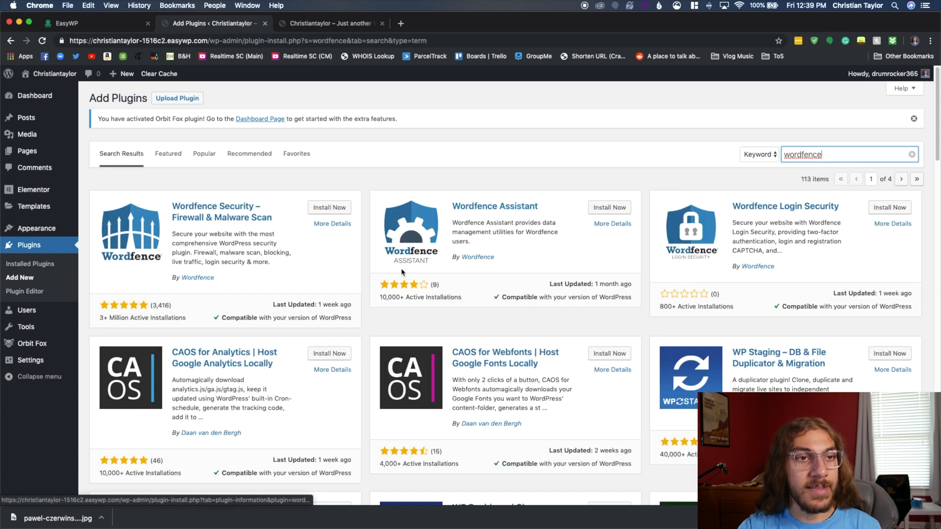
pyautogui.click(329, 206)
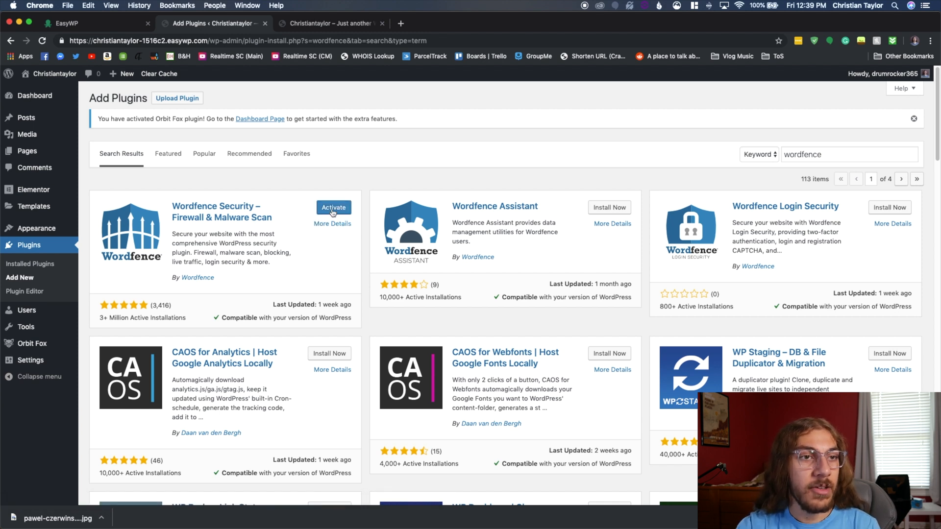
pyautogui.click(333, 206)
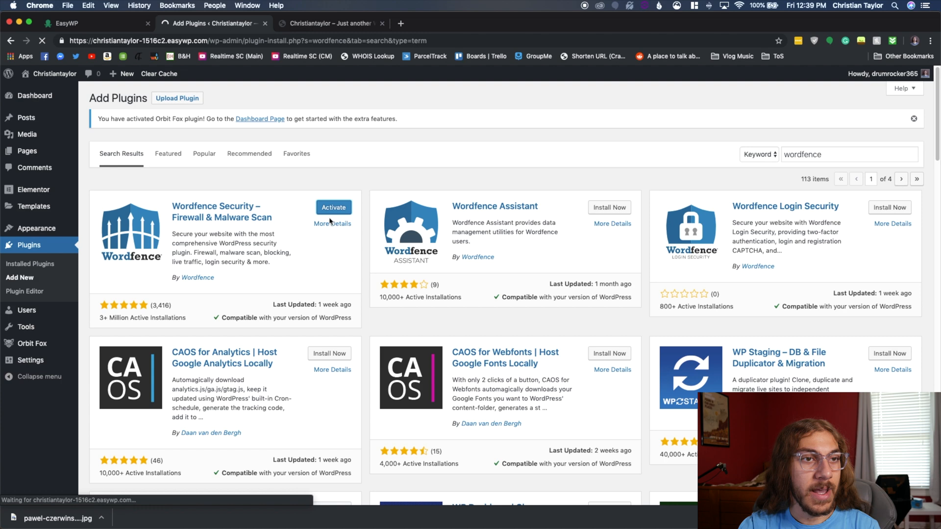
pyautogui.click(334, 207)
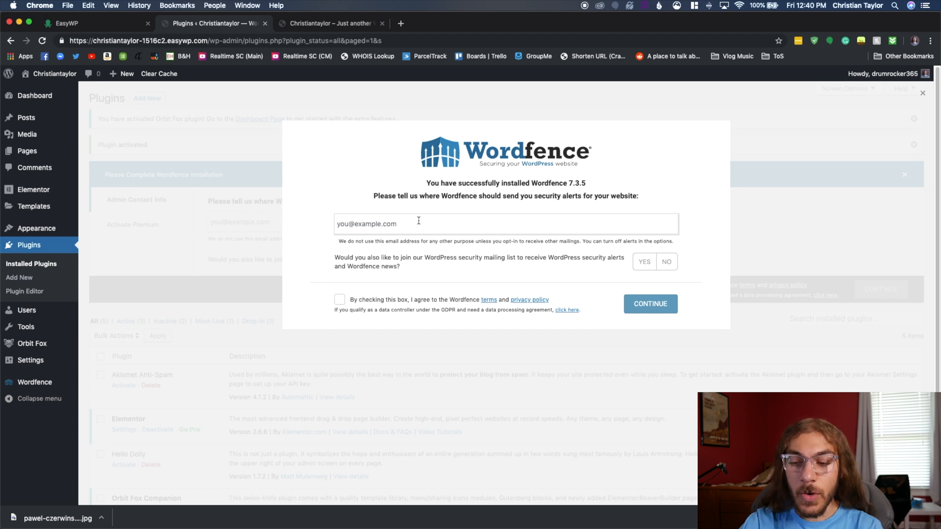
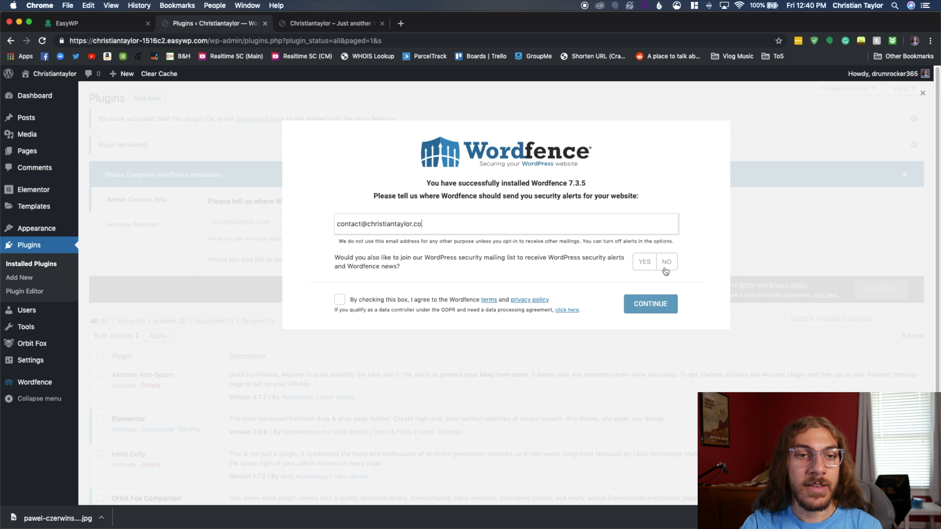
# Decline the mailing list, accept the terms, continue and skip the premium license key
pyautogui.click(666, 262)
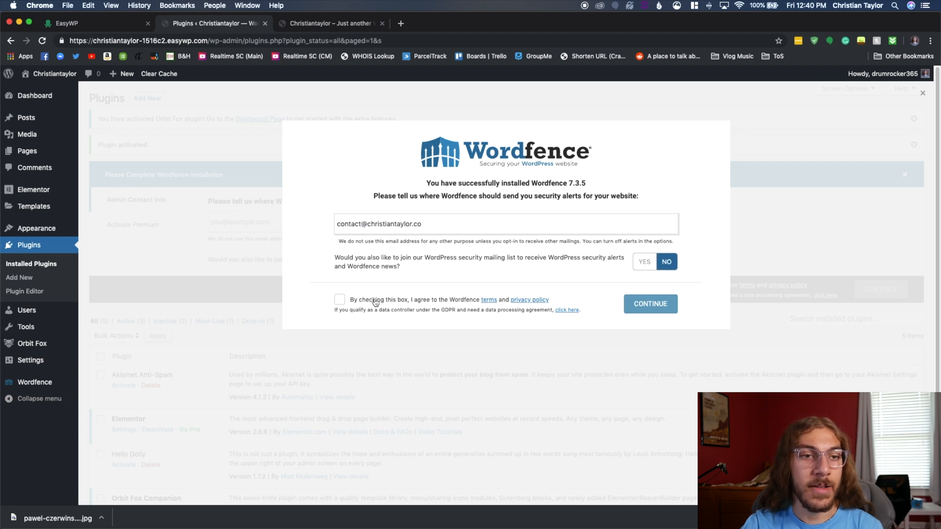
pyautogui.click(339, 300)
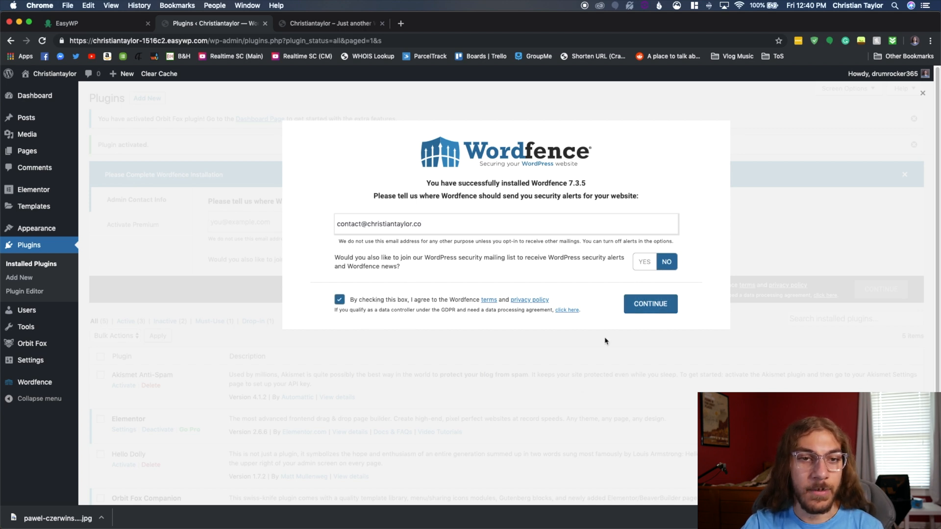
pyautogui.click(650, 304)
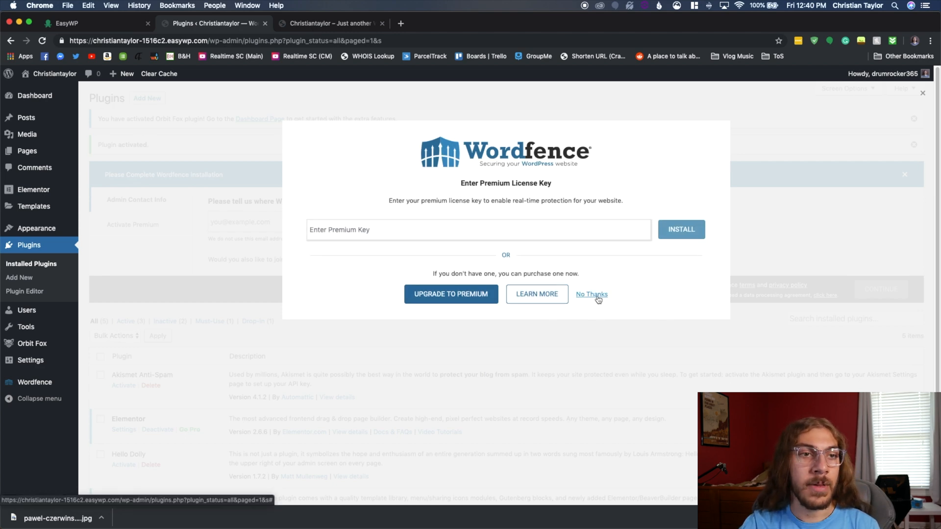
pyautogui.click(591, 295)
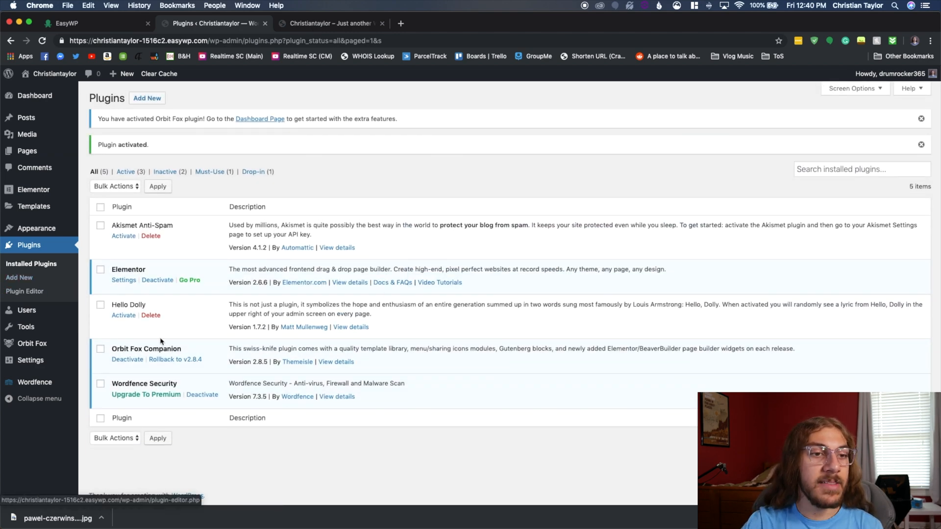